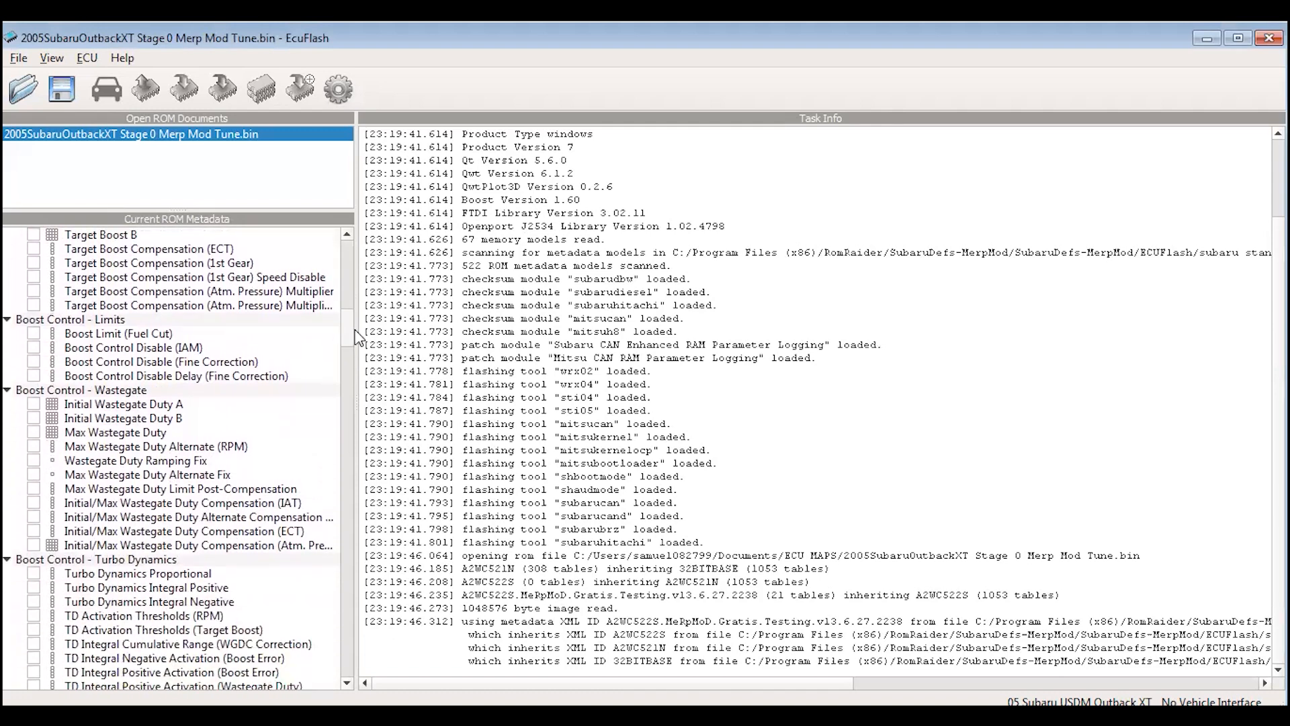
Scroll the Current ROM Metadata tree down to the Ignition Timing - Advance group with Base Timing.
scroll("down", 3)
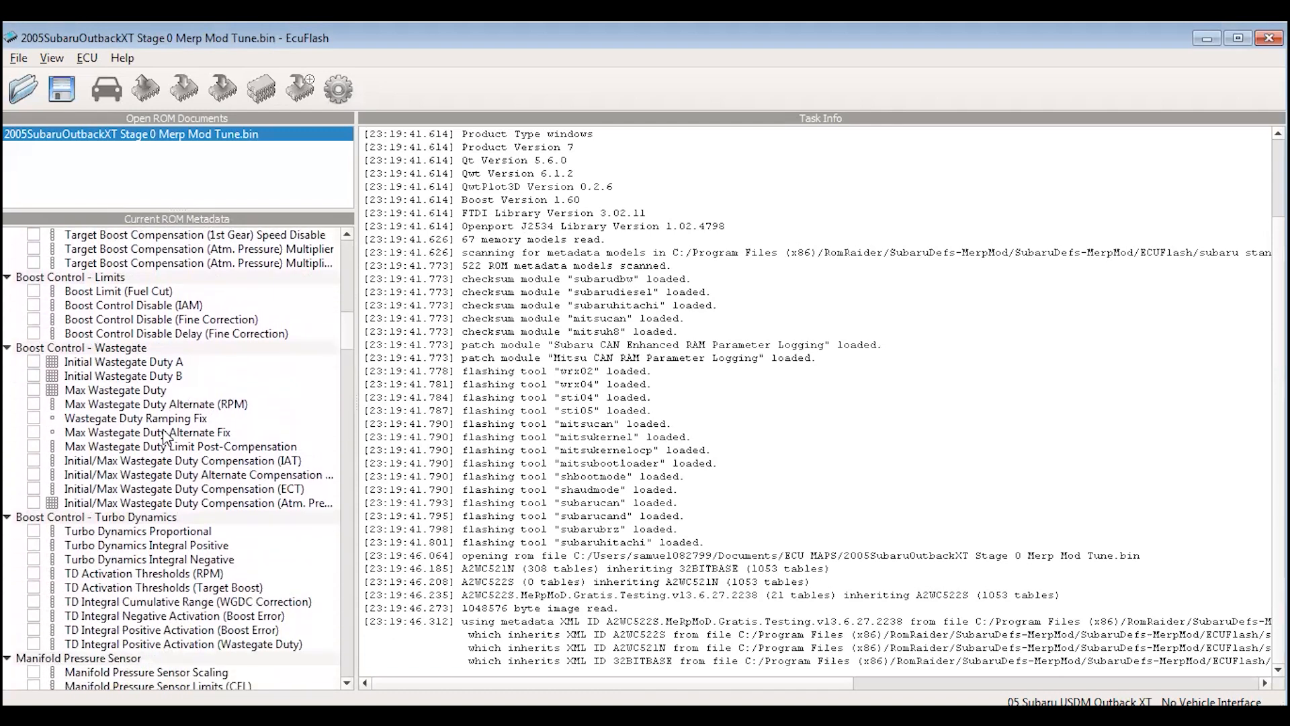
mouse_move(353, 302)
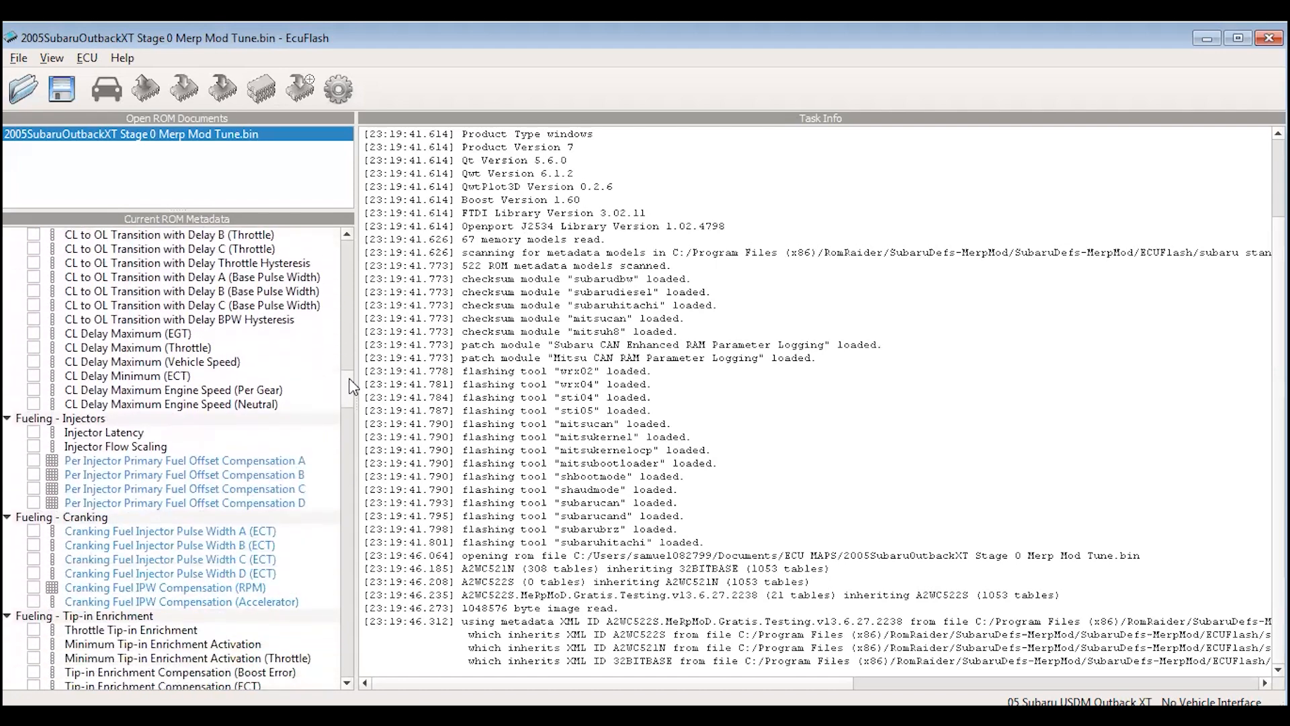
scroll("down", 3)
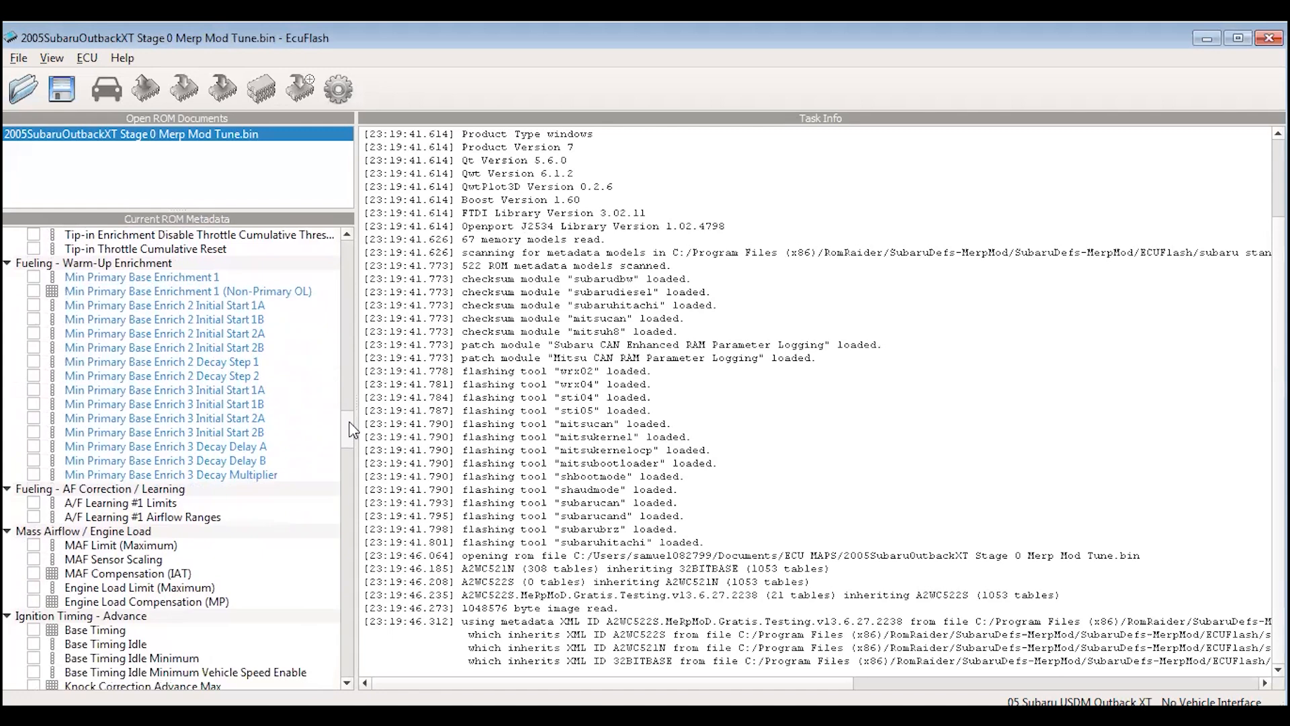
scroll("down", 3)
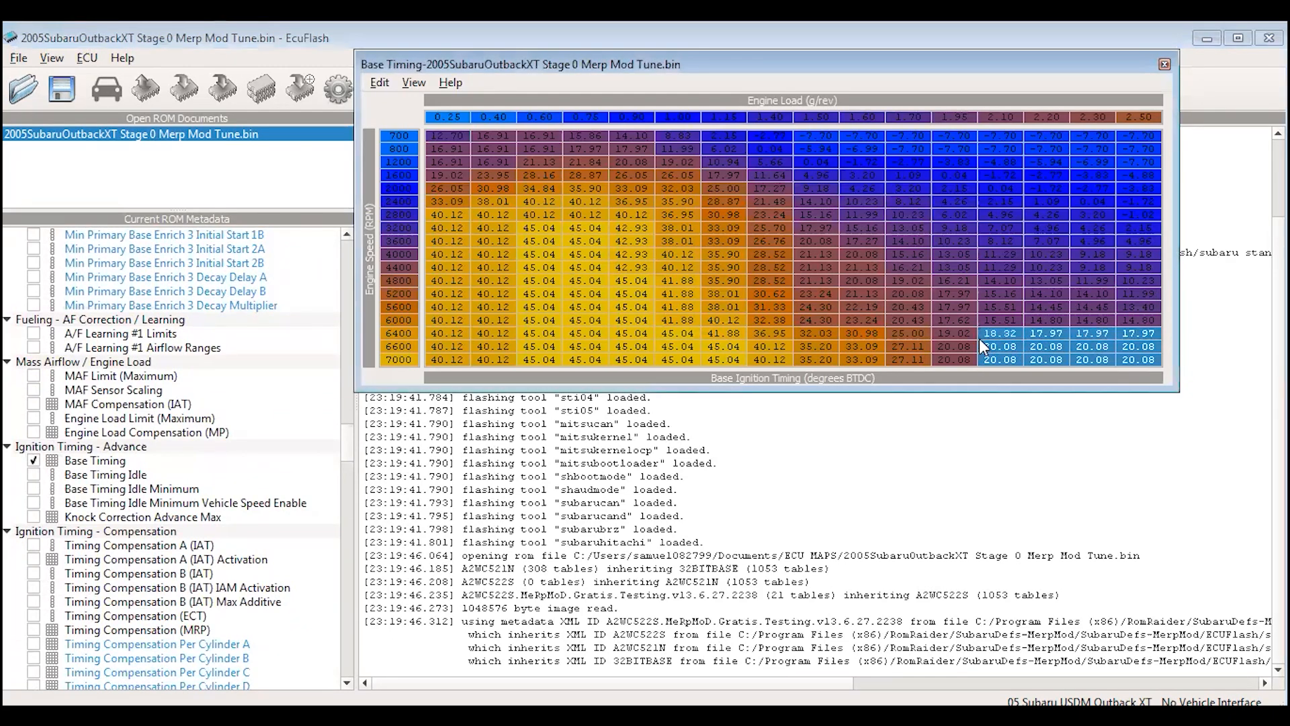
mouse_move(1143, 364)
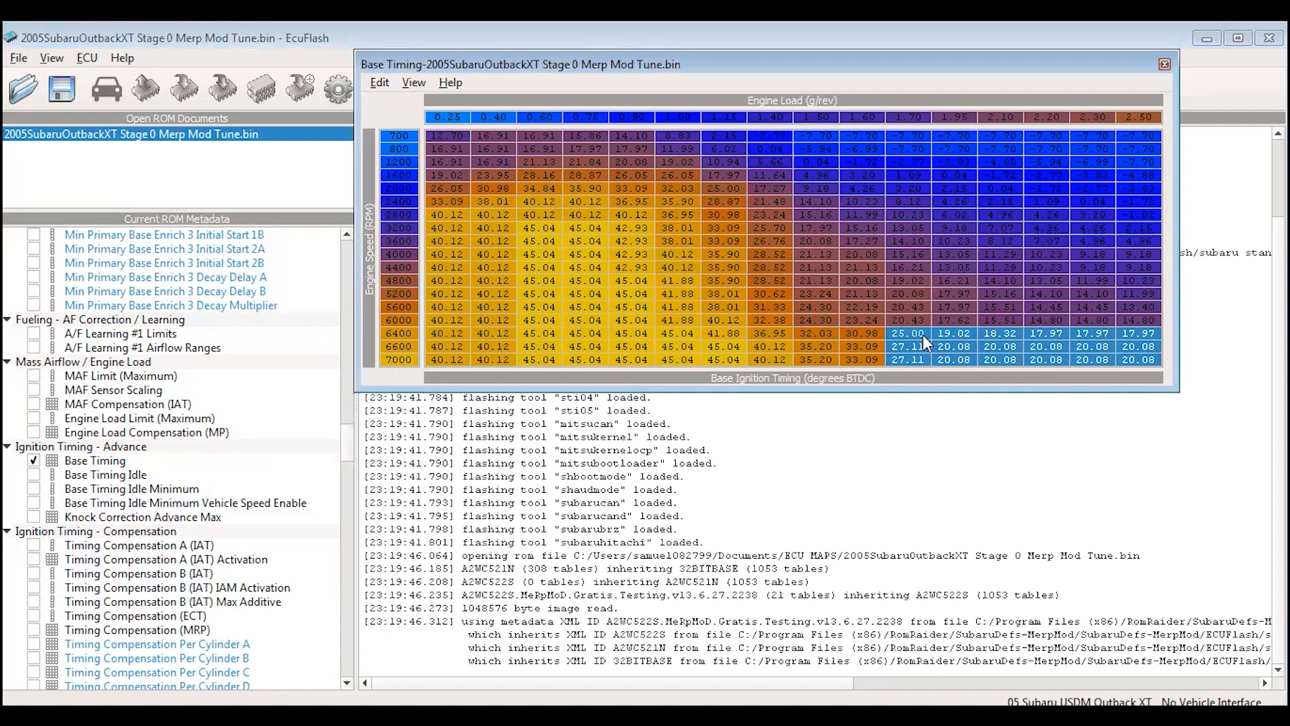
mouse_move(1055, 423)
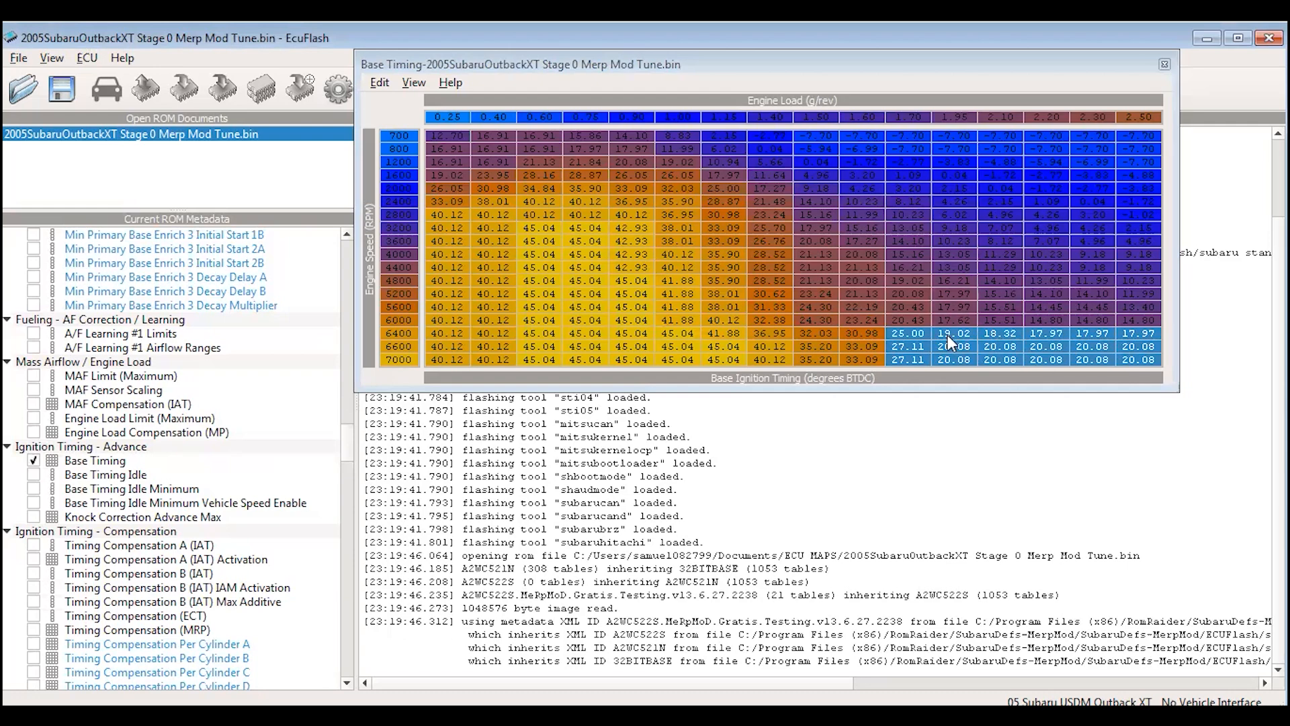
Review the 19.02 timing value in the 6400 RPM row, then close the Base Timing table.
left_click(954, 334)
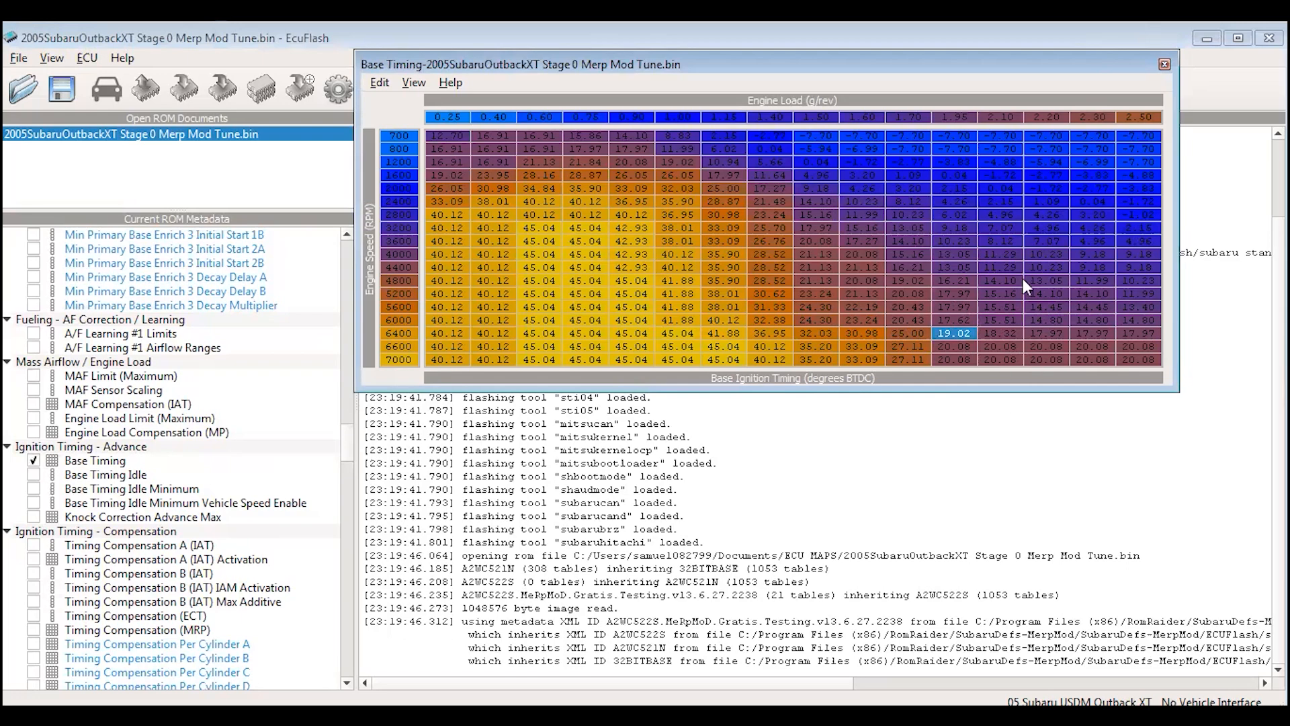
mouse_move(1162, 67)
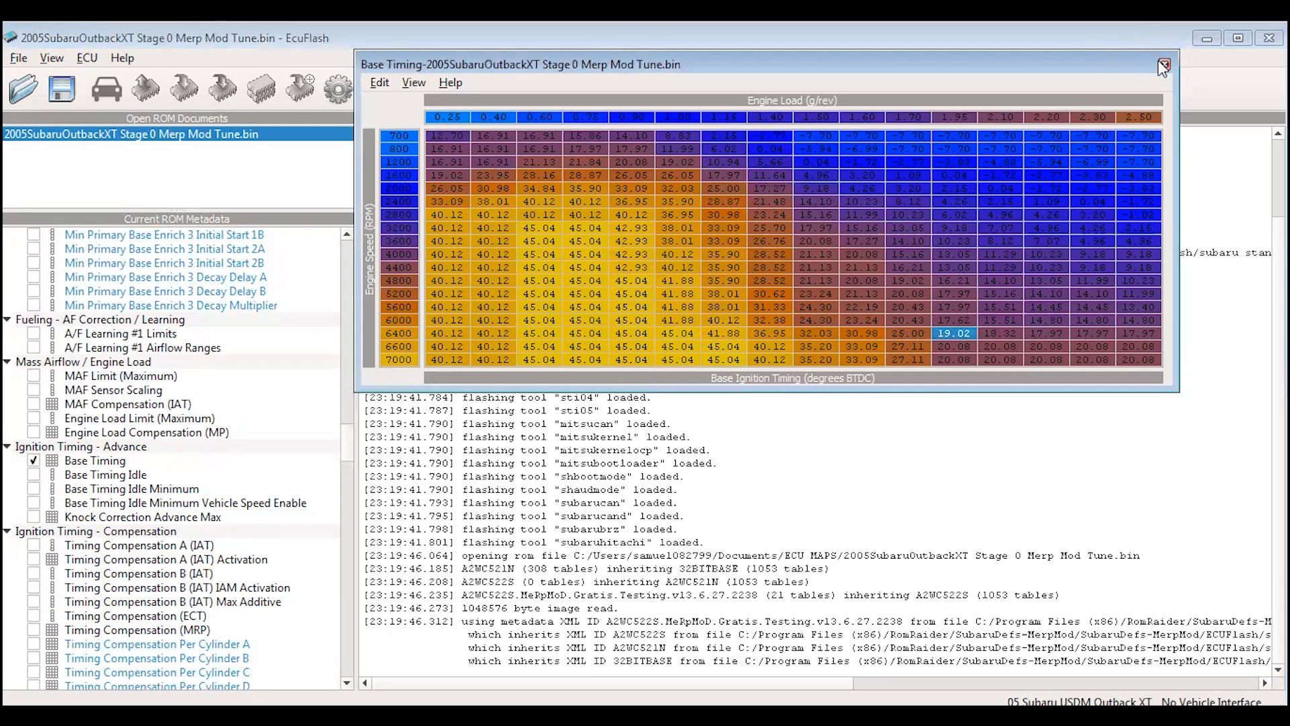
left_click(1163, 67)
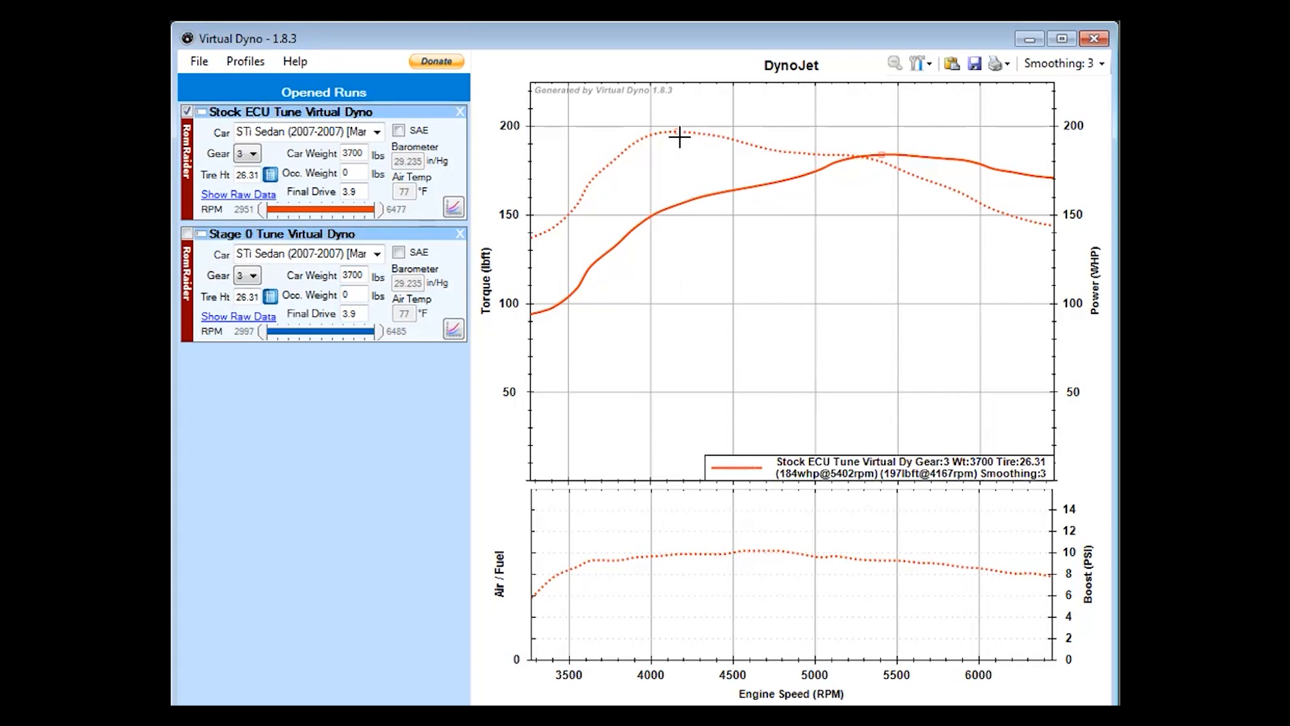
mouse_move(841, 367)
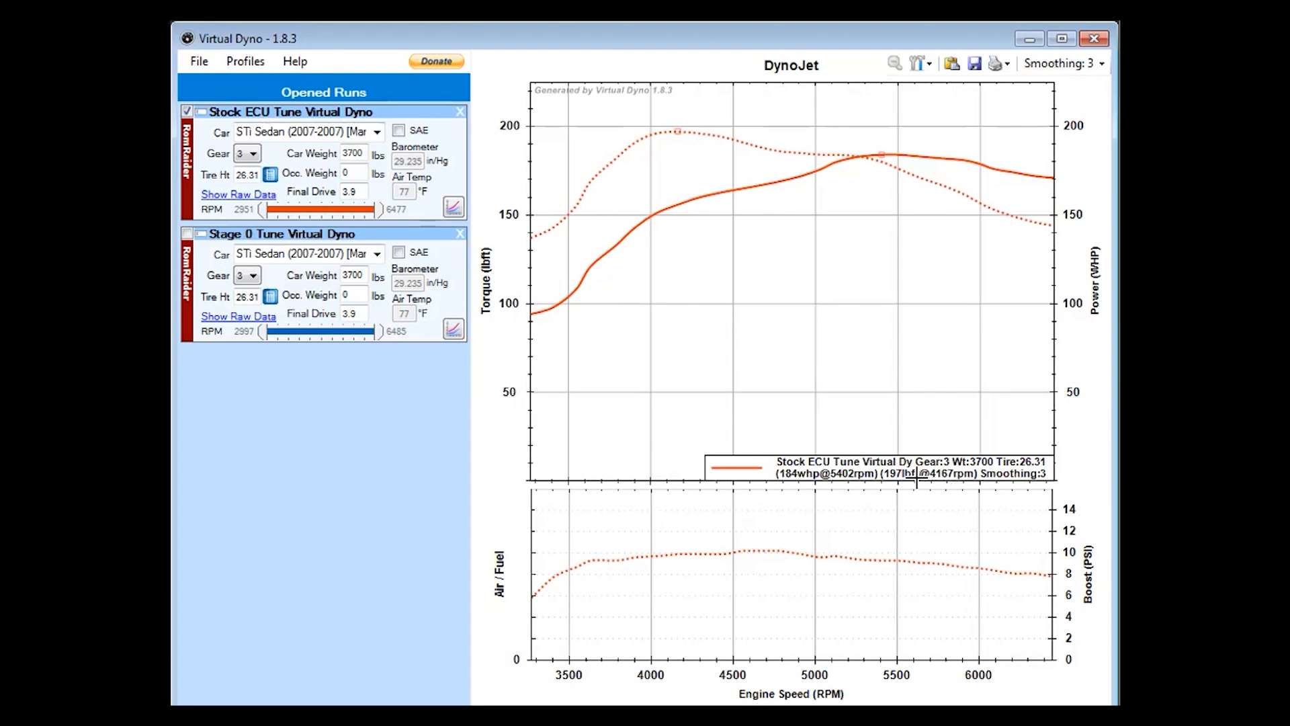
mouse_move(934, 487)
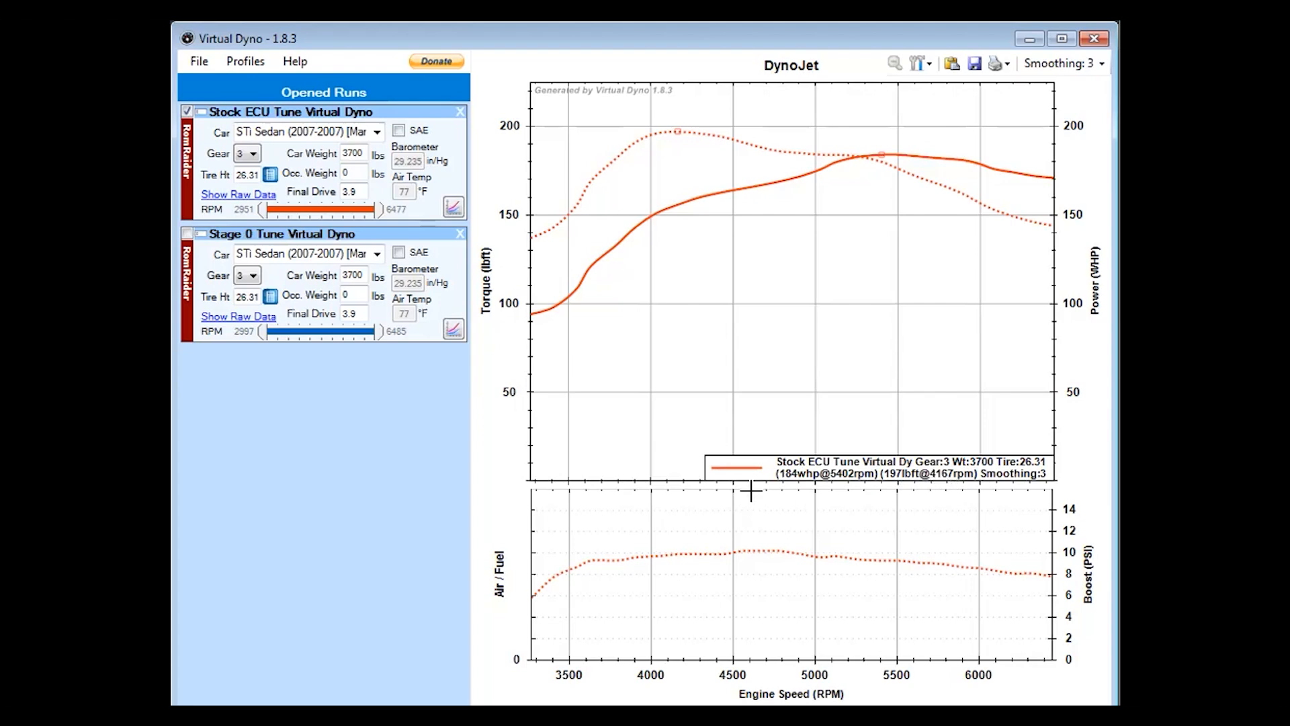
mouse_move(739, 549)
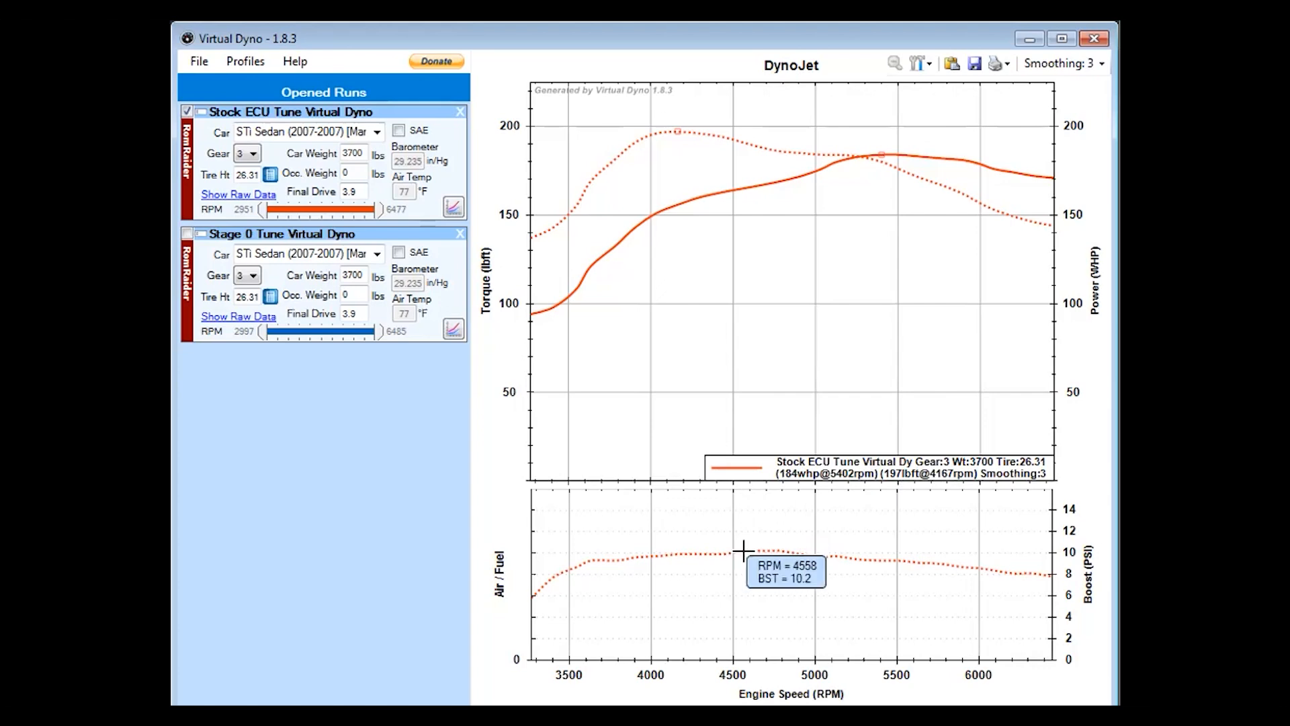
mouse_move(673, 237)
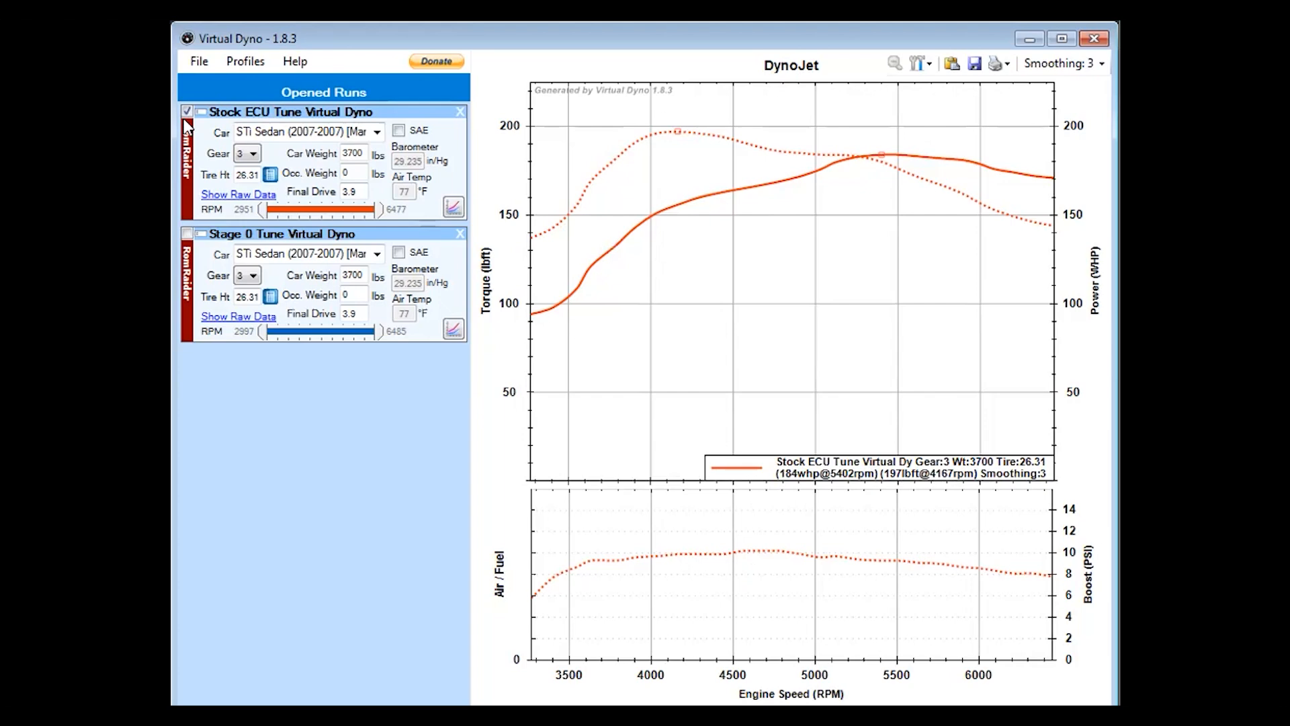
Untick the Stock ECU Tune run so the chart is left empty.
left_click(187, 111)
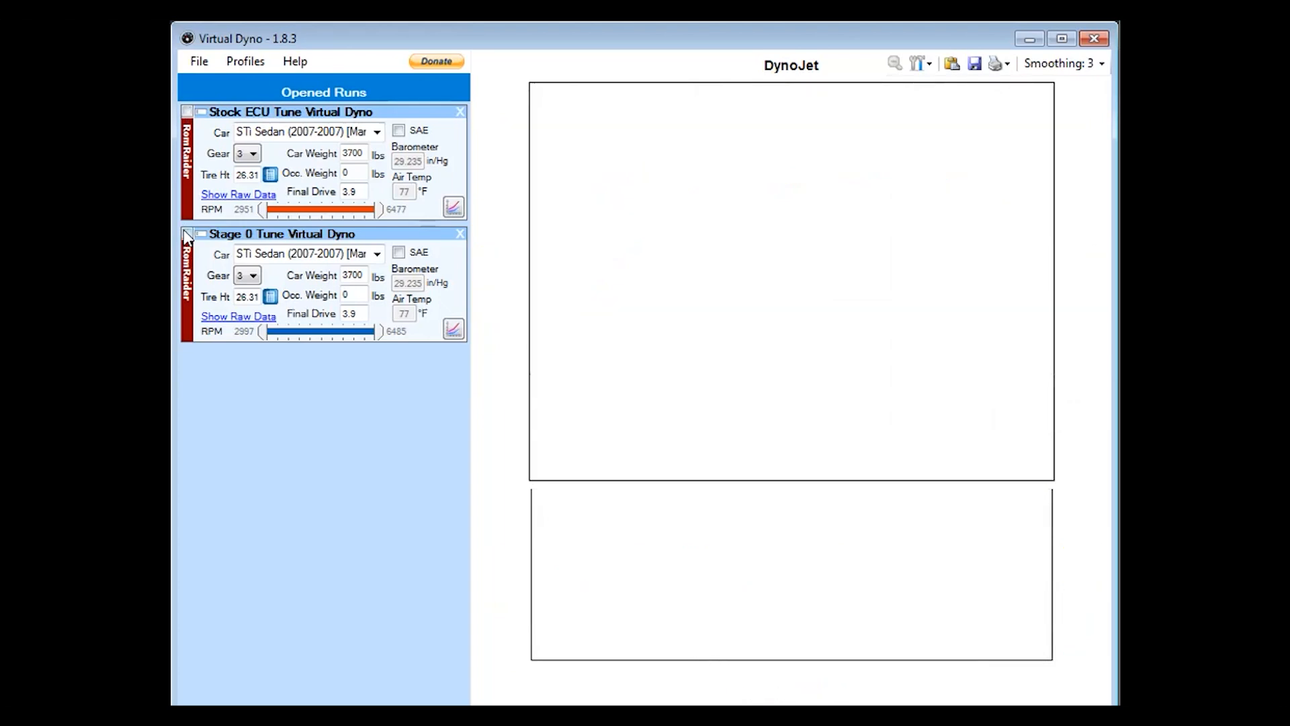
Tick the Stage 0 Tune run and the Stock ECU Tune run to overlay both curves on the chart.
left_click(187, 233)
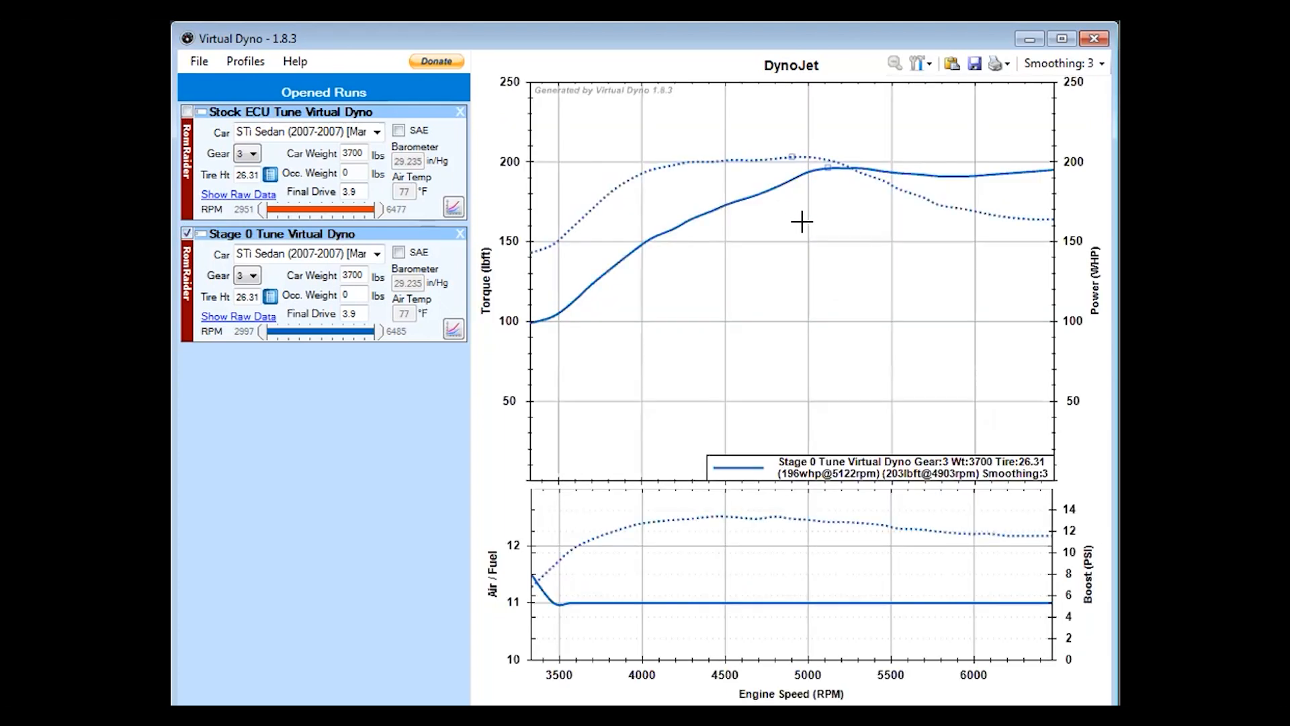
mouse_move(868, 476)
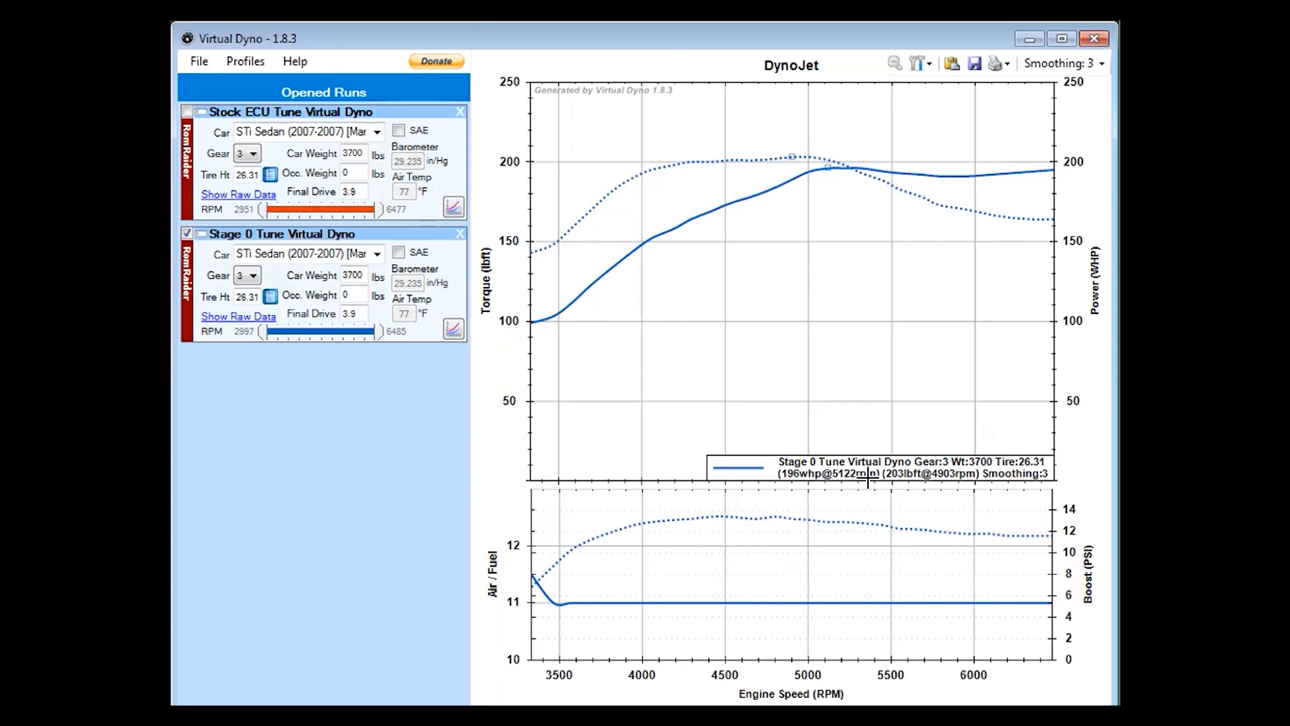
mouse_move(187, 115)
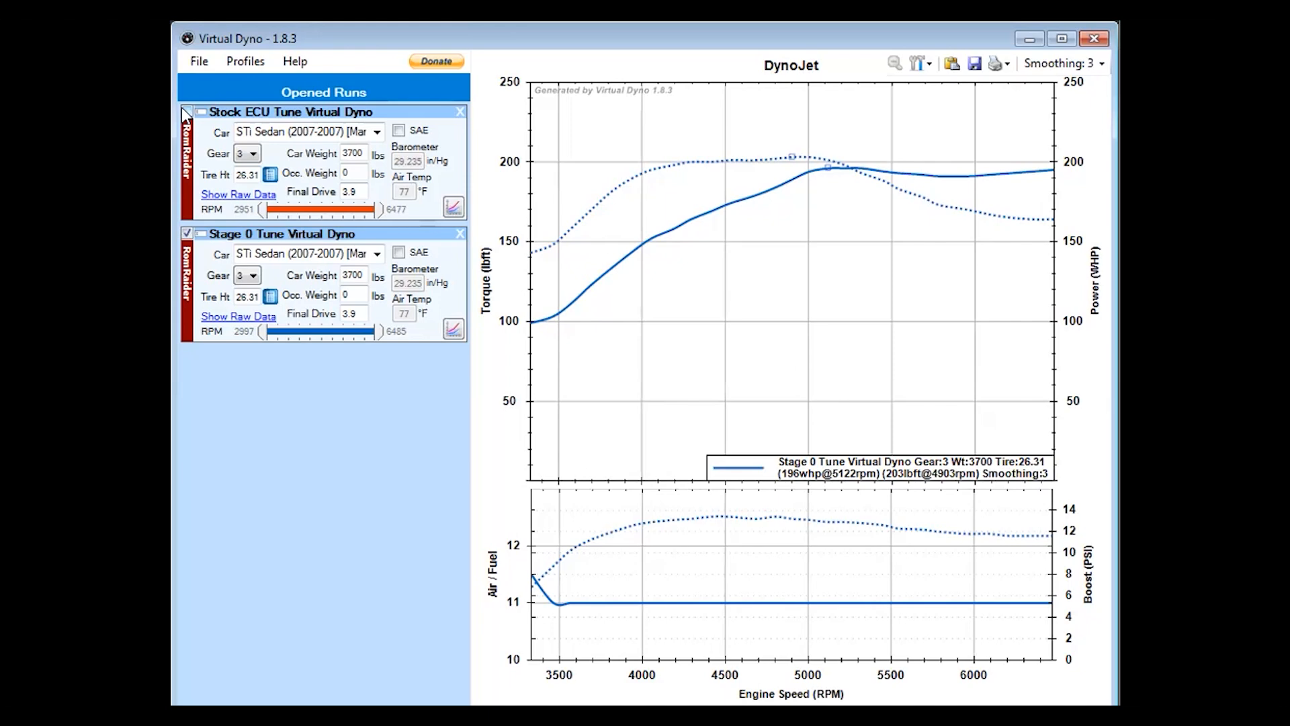
left_click(188, 112)
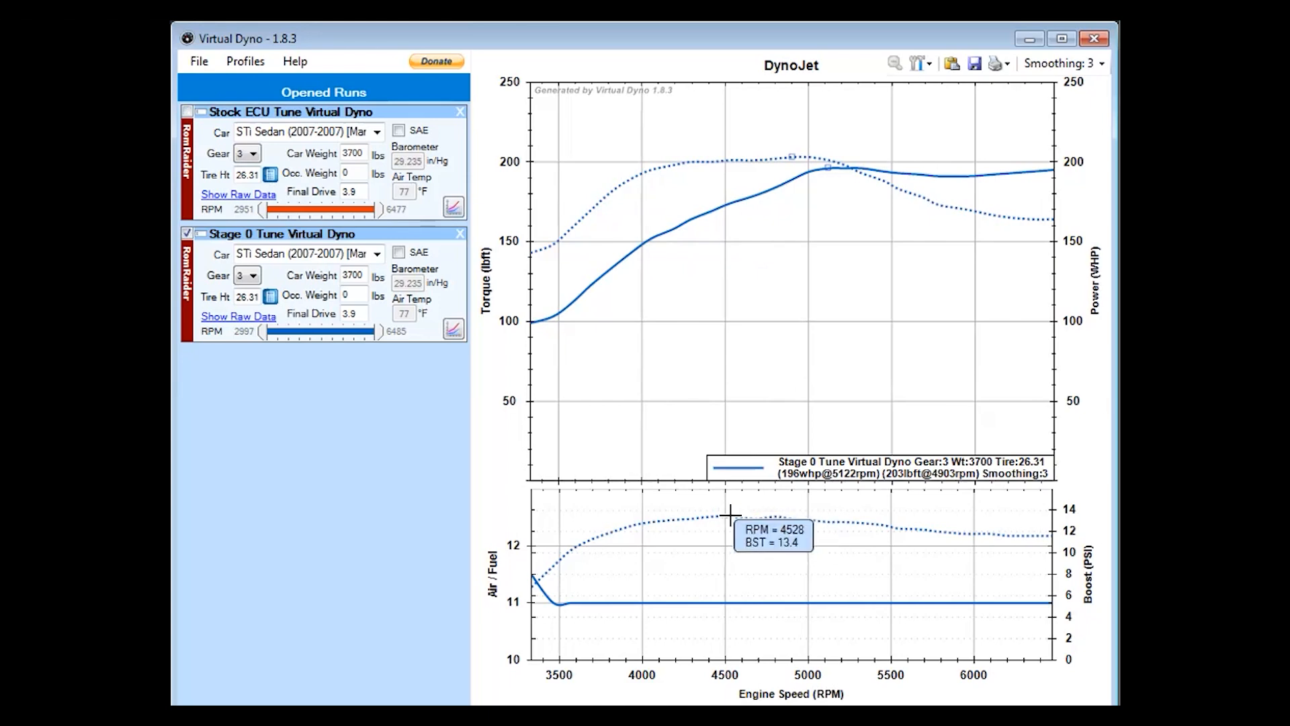
mouse_move(769, 428)
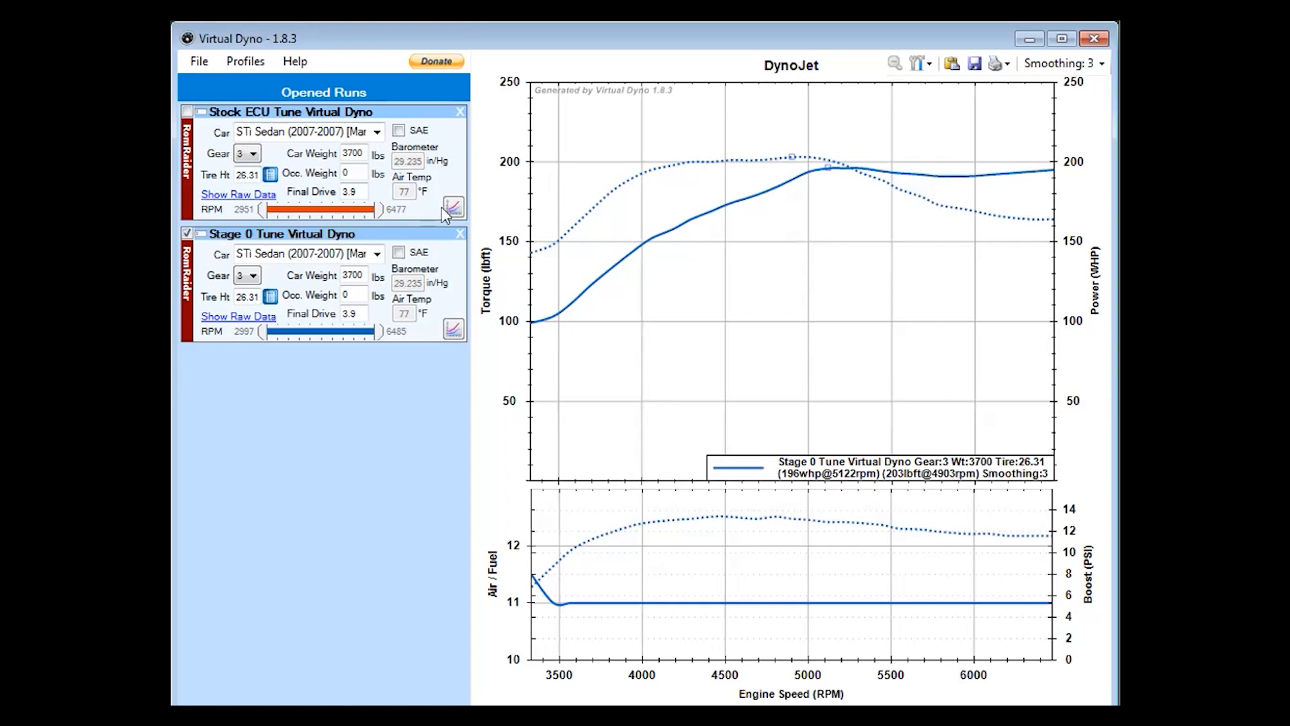
mouse_move(435, 203)
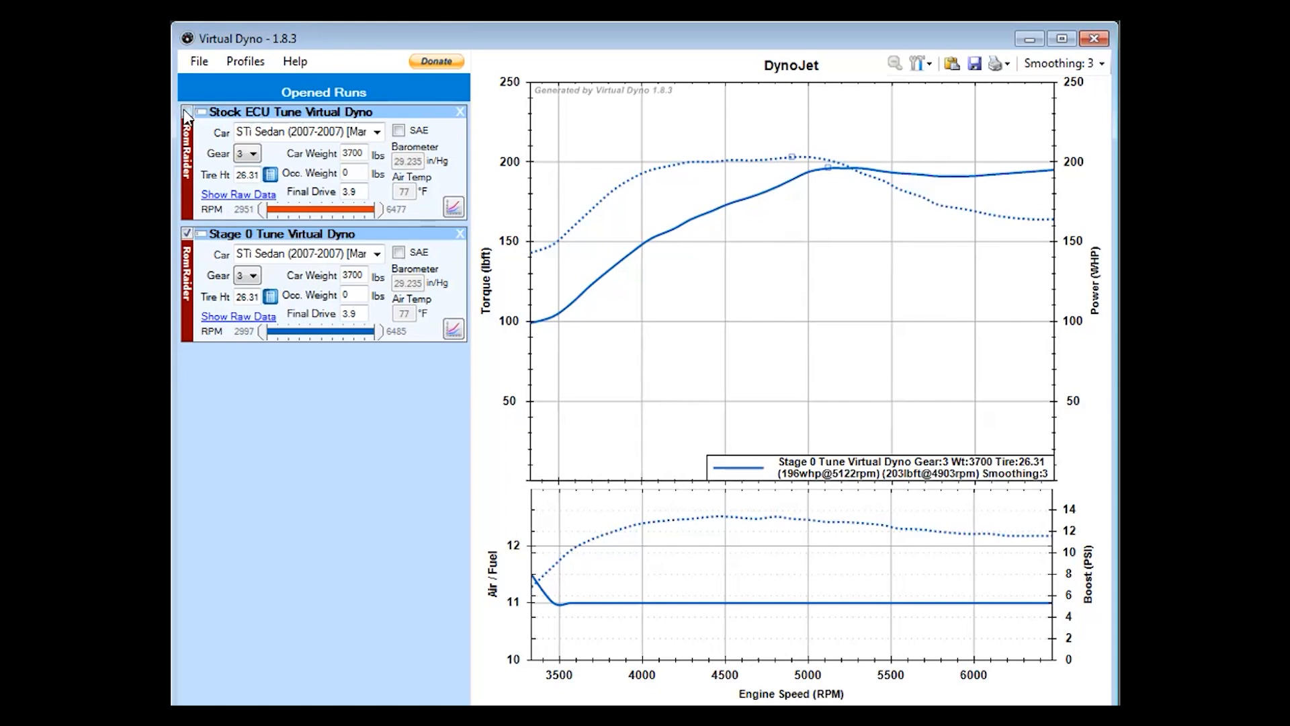
mouse_move(188, 116)
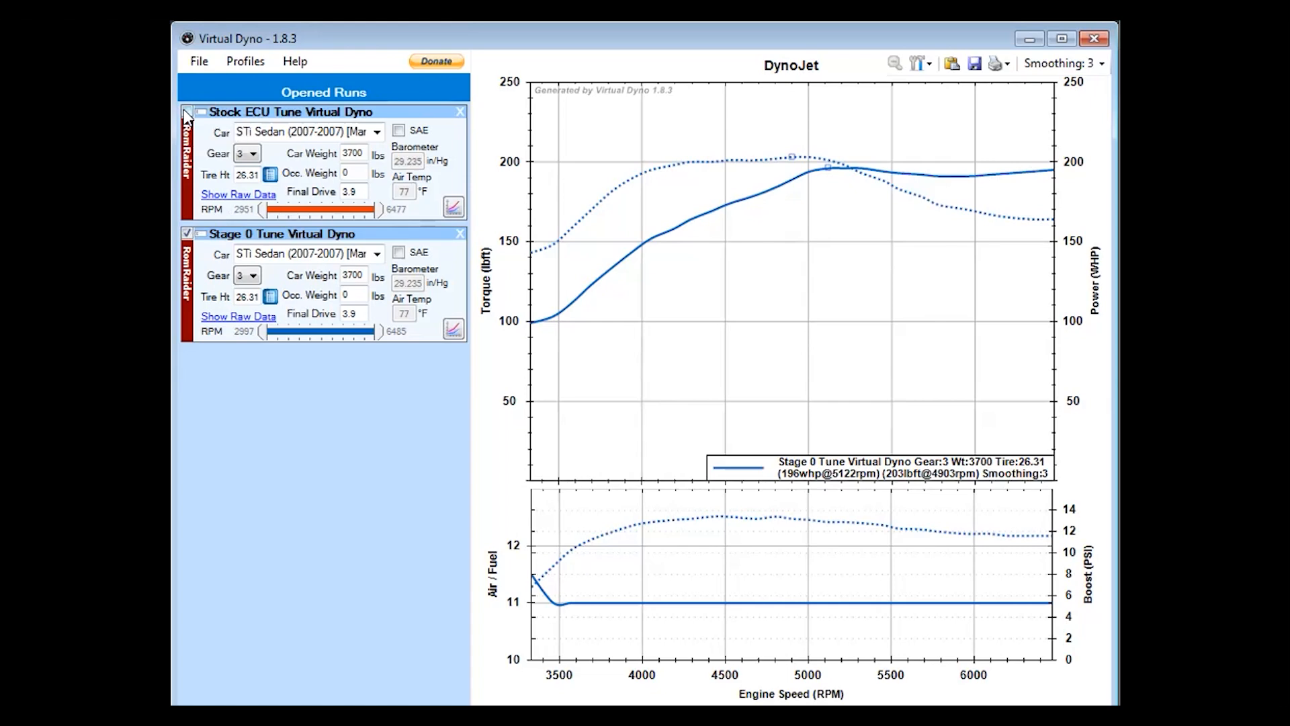
left_click(188, 113)
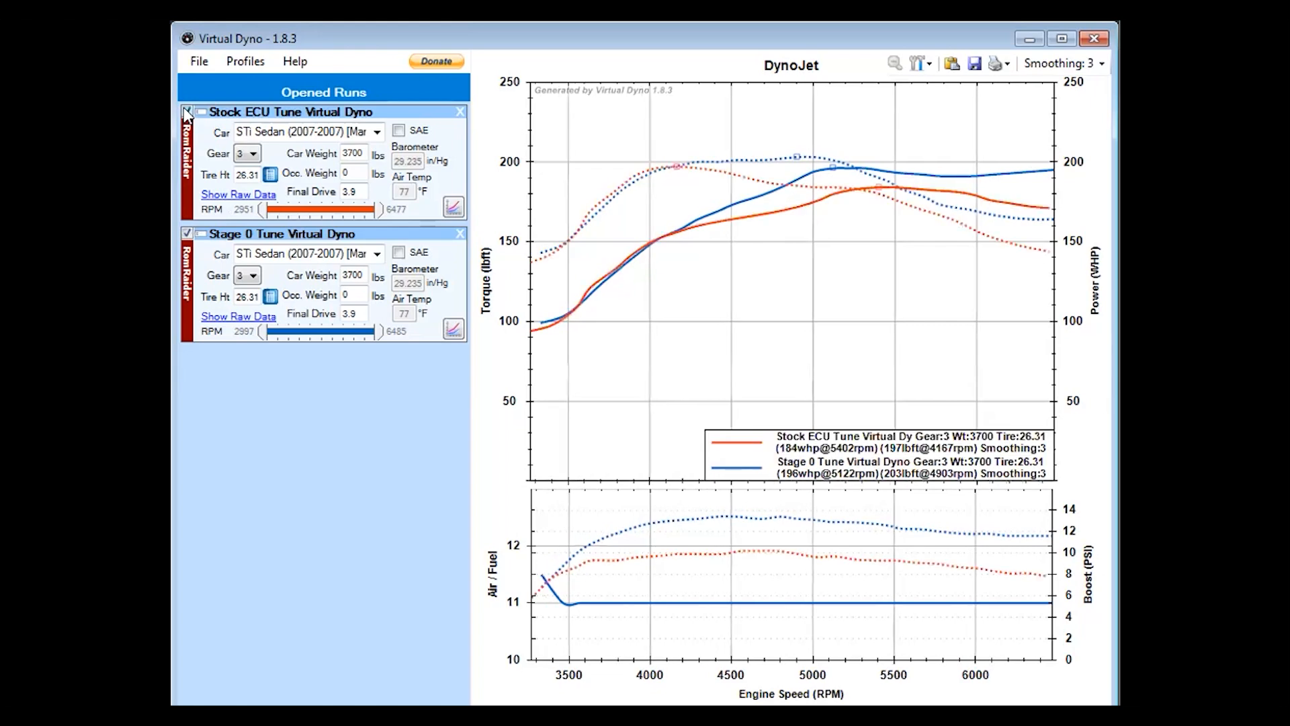
mouse_move(861, 219)
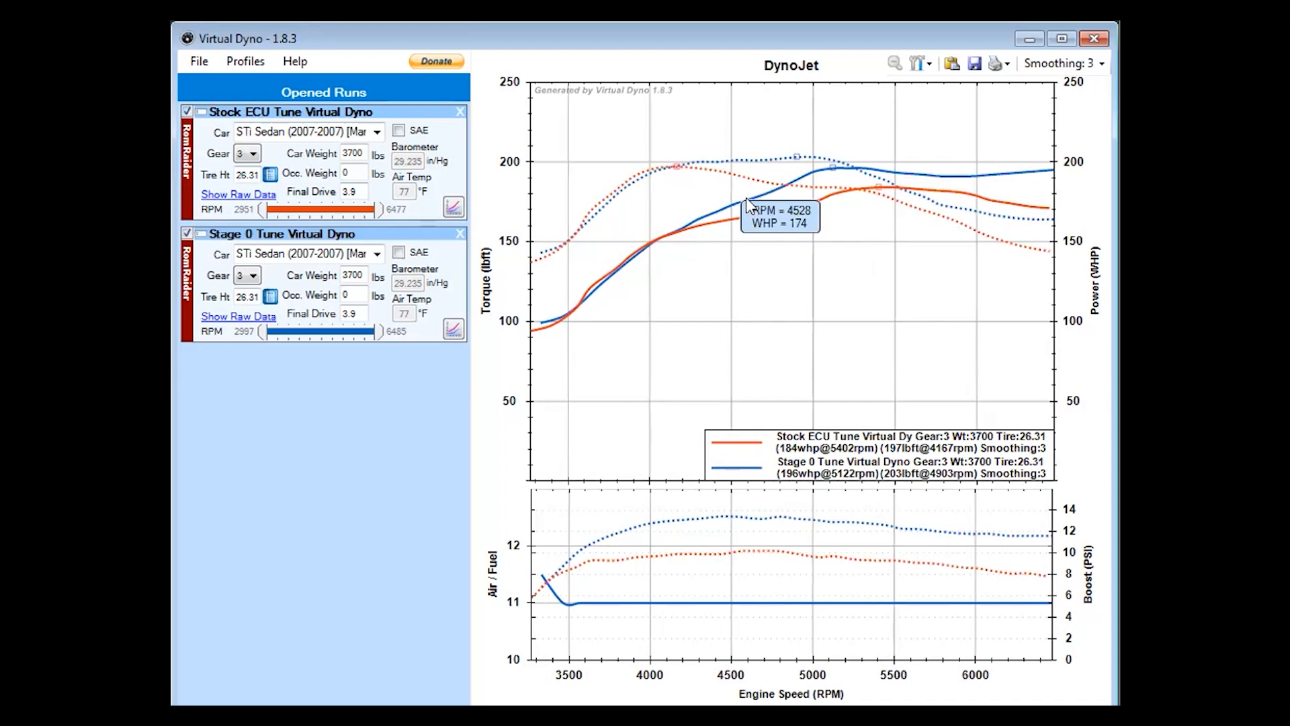
mouse_move(818, 291)
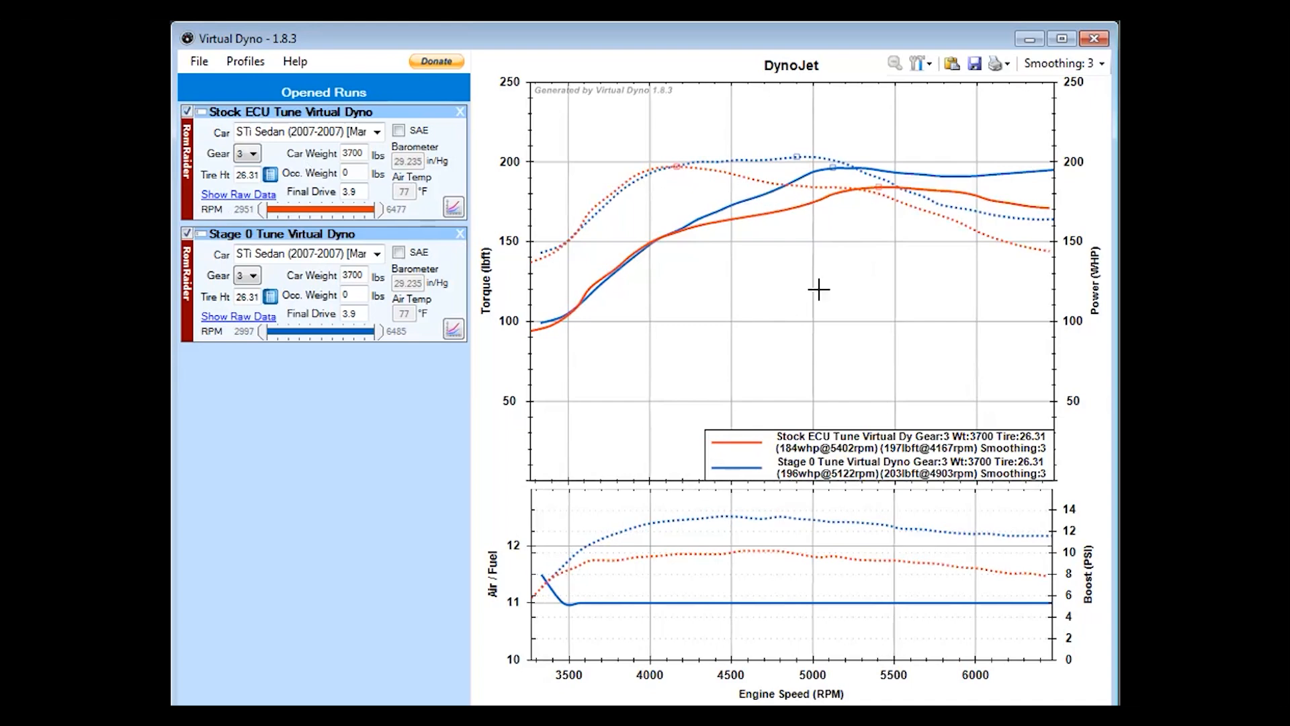
mouse_move(761, 207)
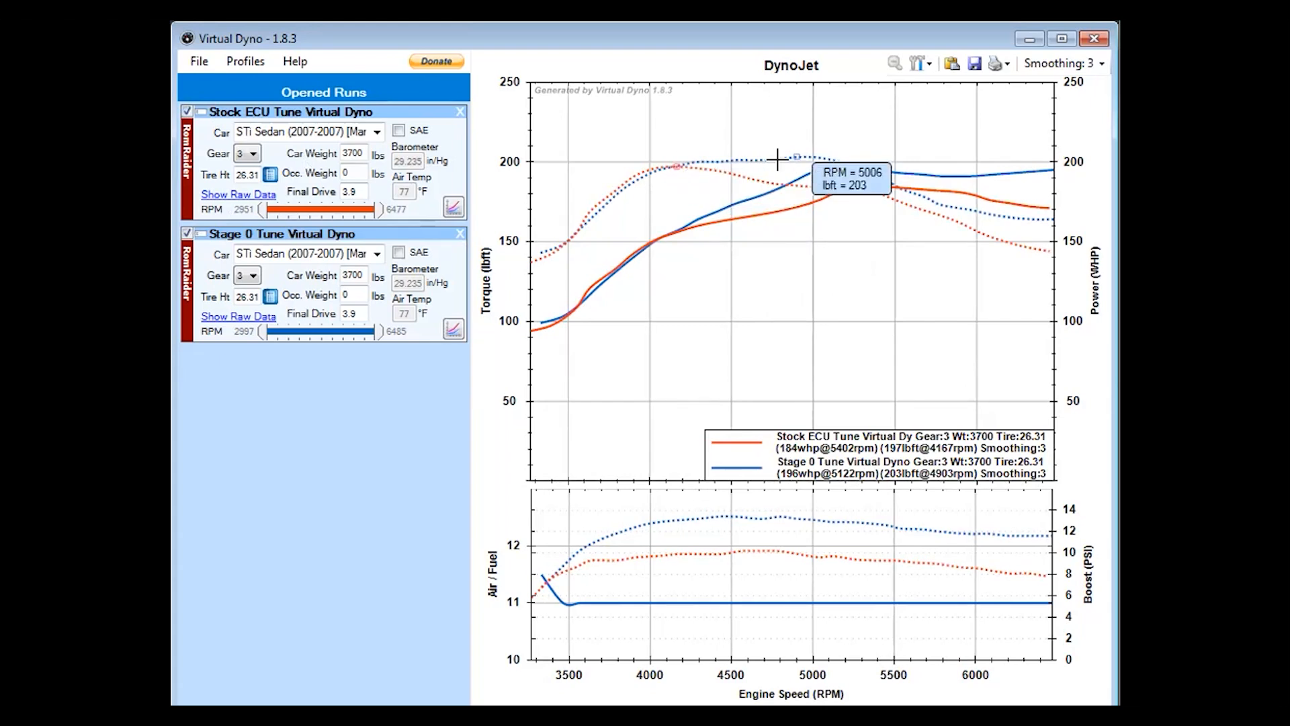
mouse_move(795, 278)
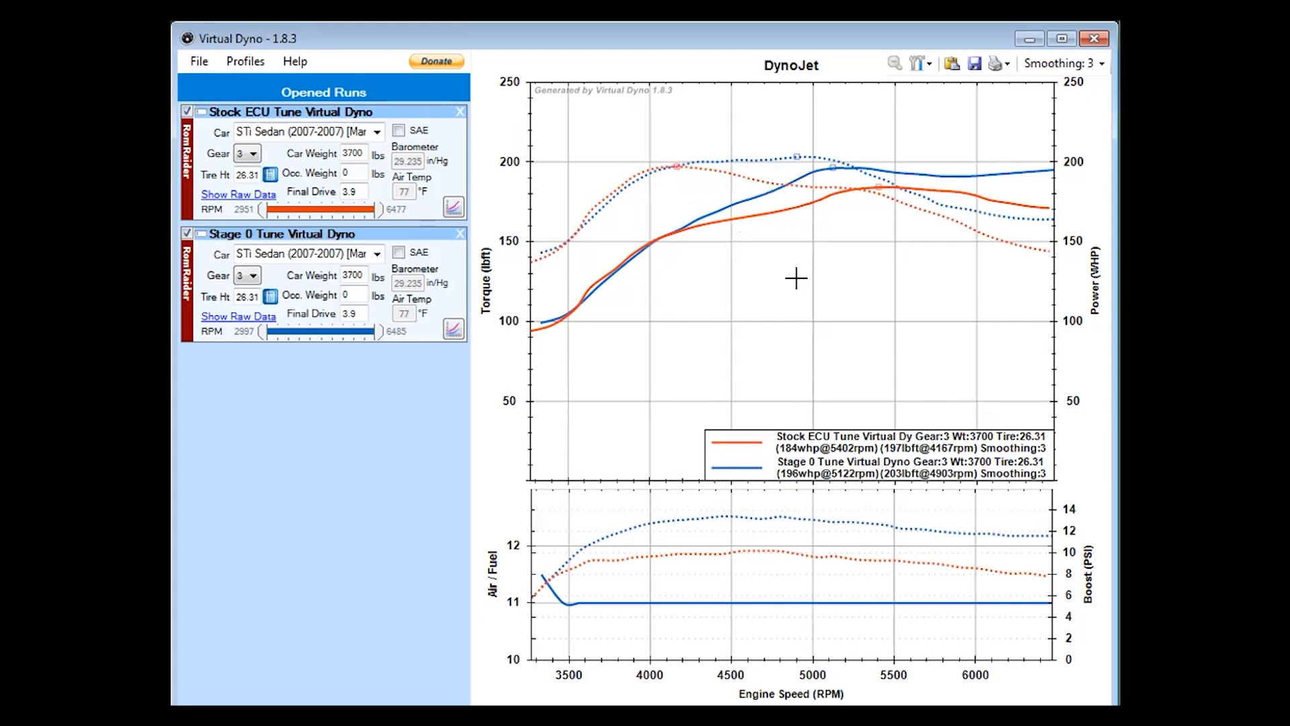
mouse_move(659, 196)
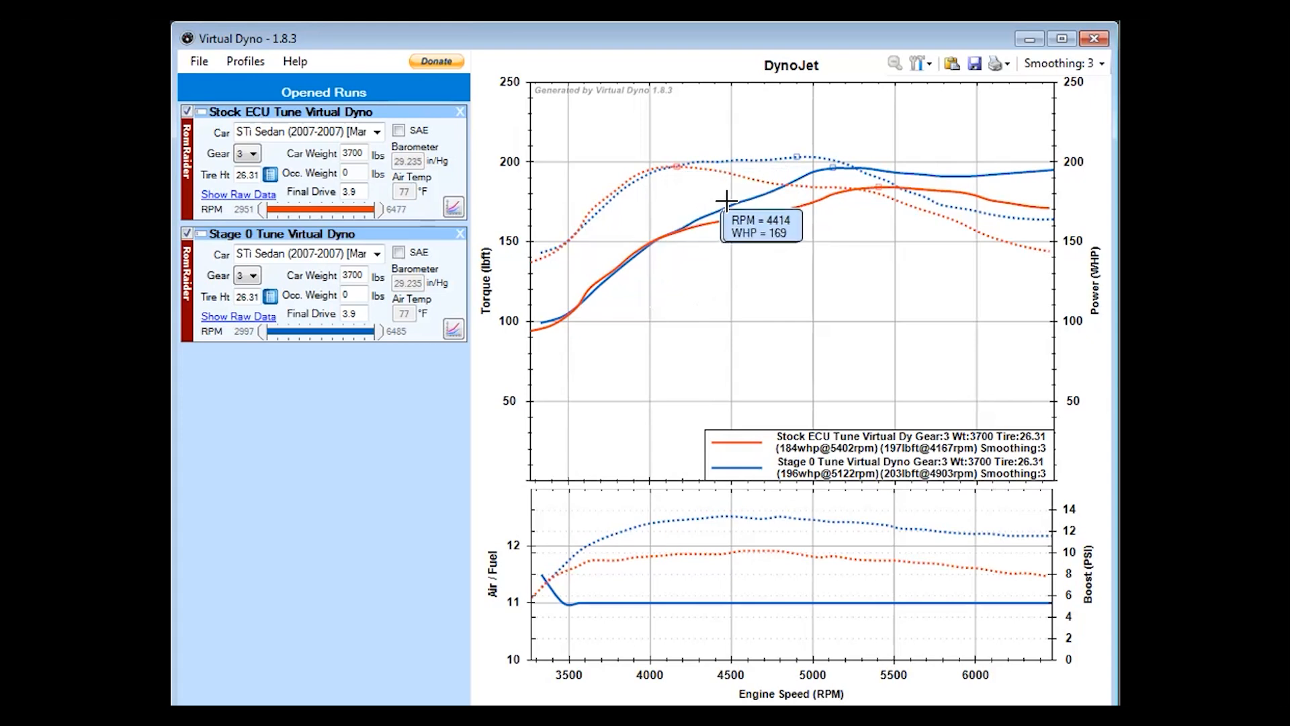
mouse_move(829, 166)
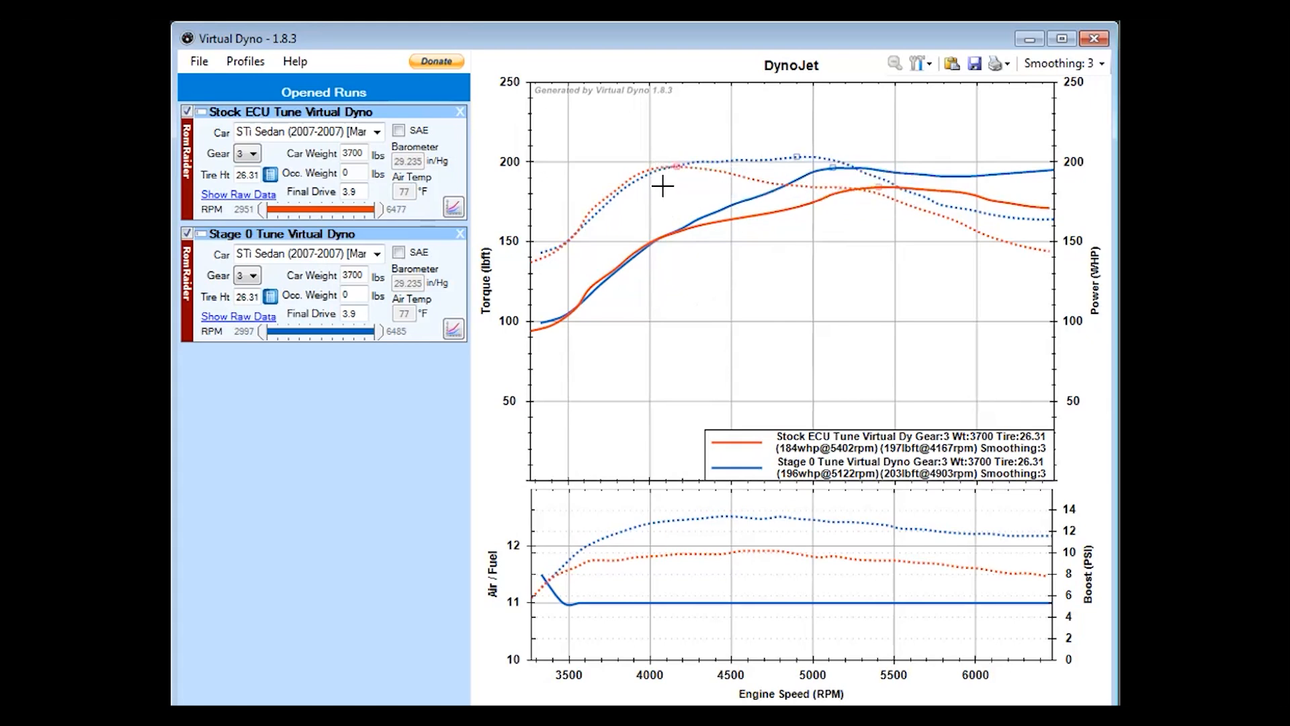
mouse_move(668, 167)
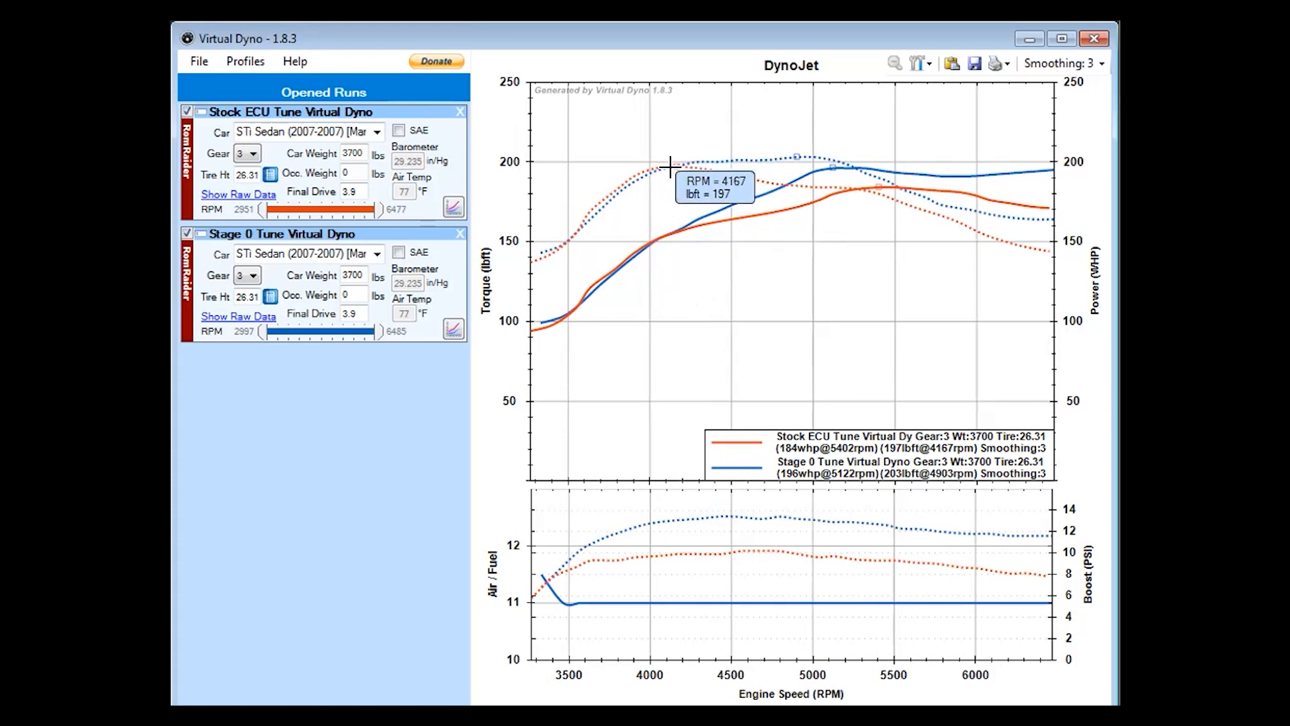
mouse_move(712, 177)
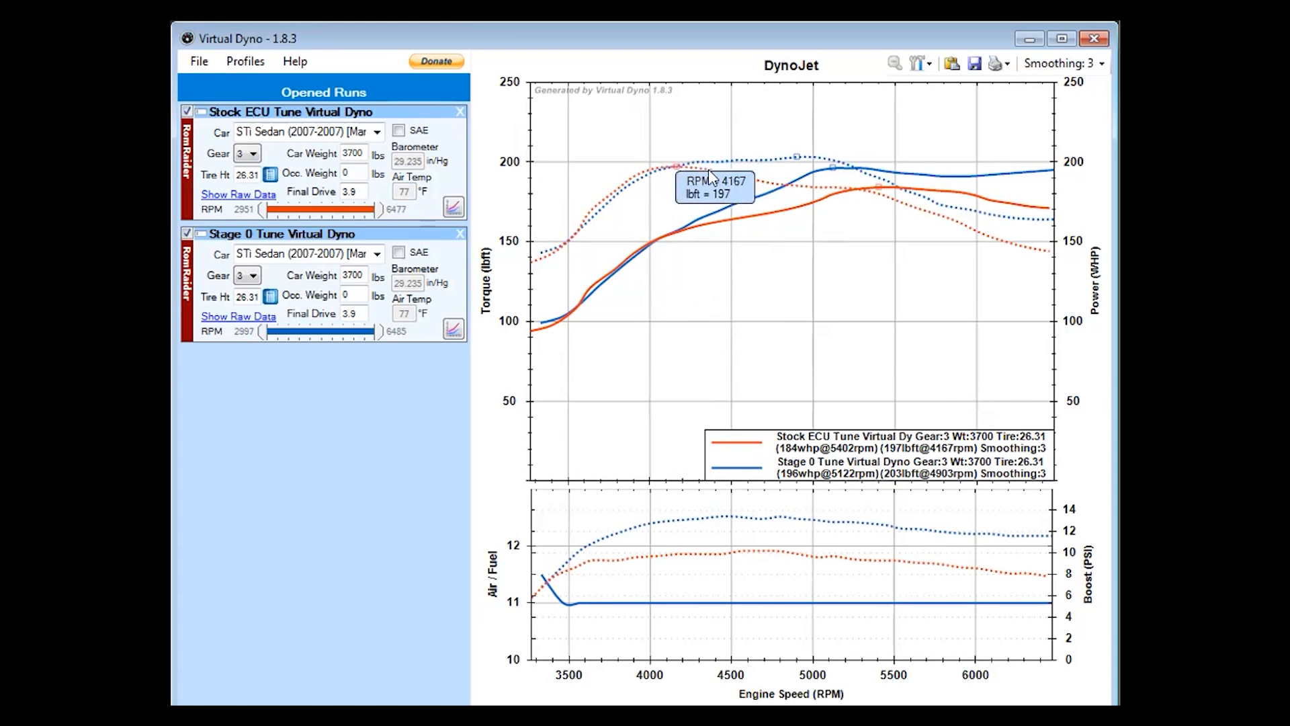
mouse_move(802, 162)
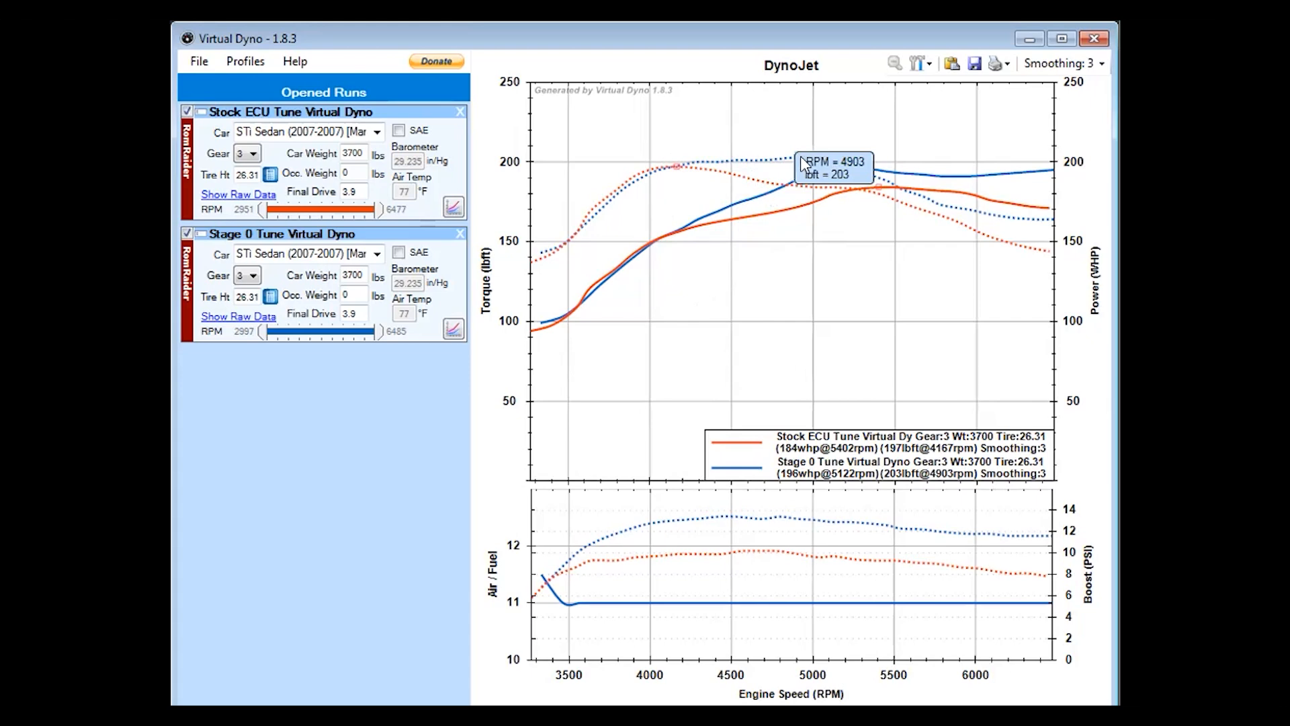
mouse_move(793, 155)
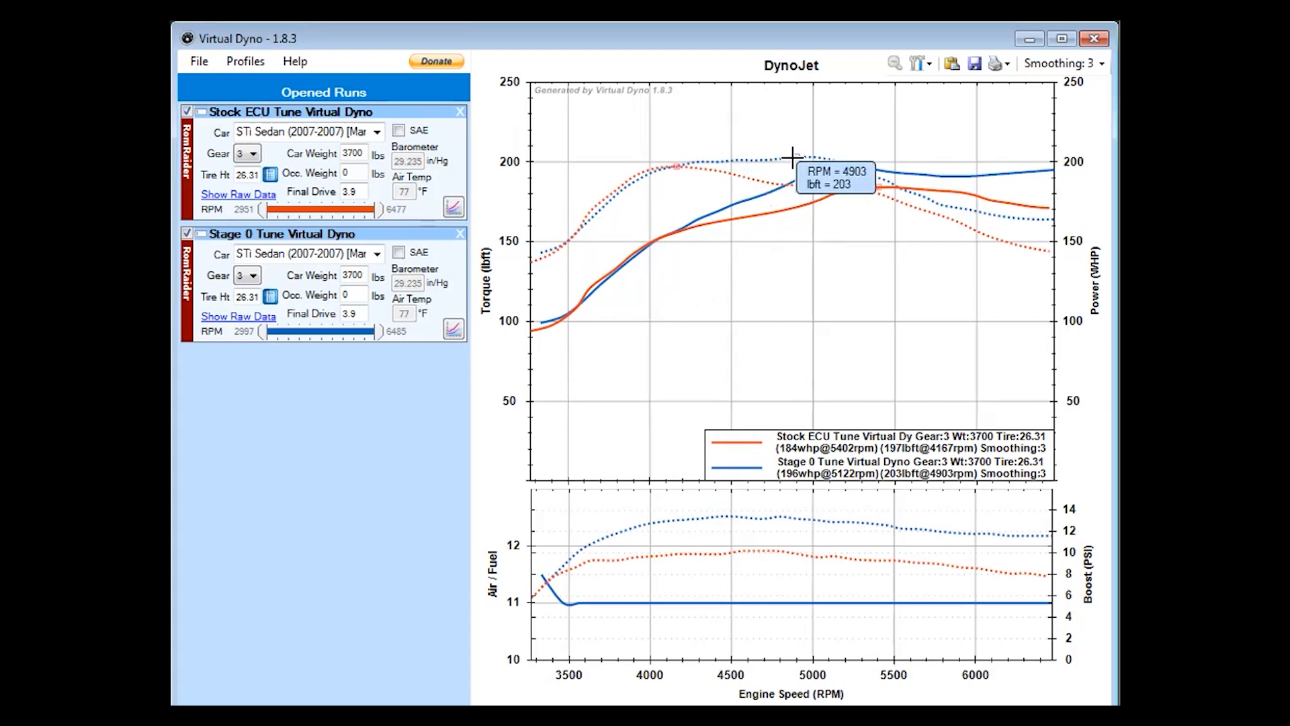
mouse_move(808, 154)
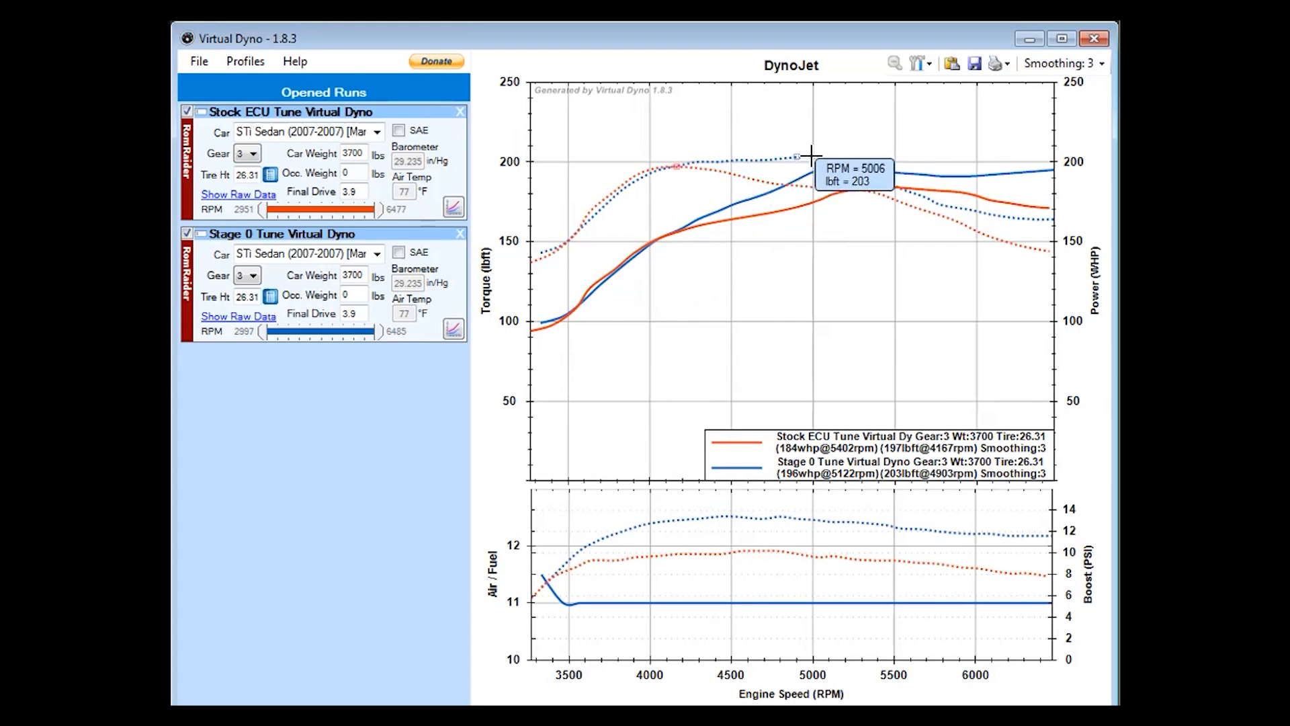
mouse_move(749, 166)
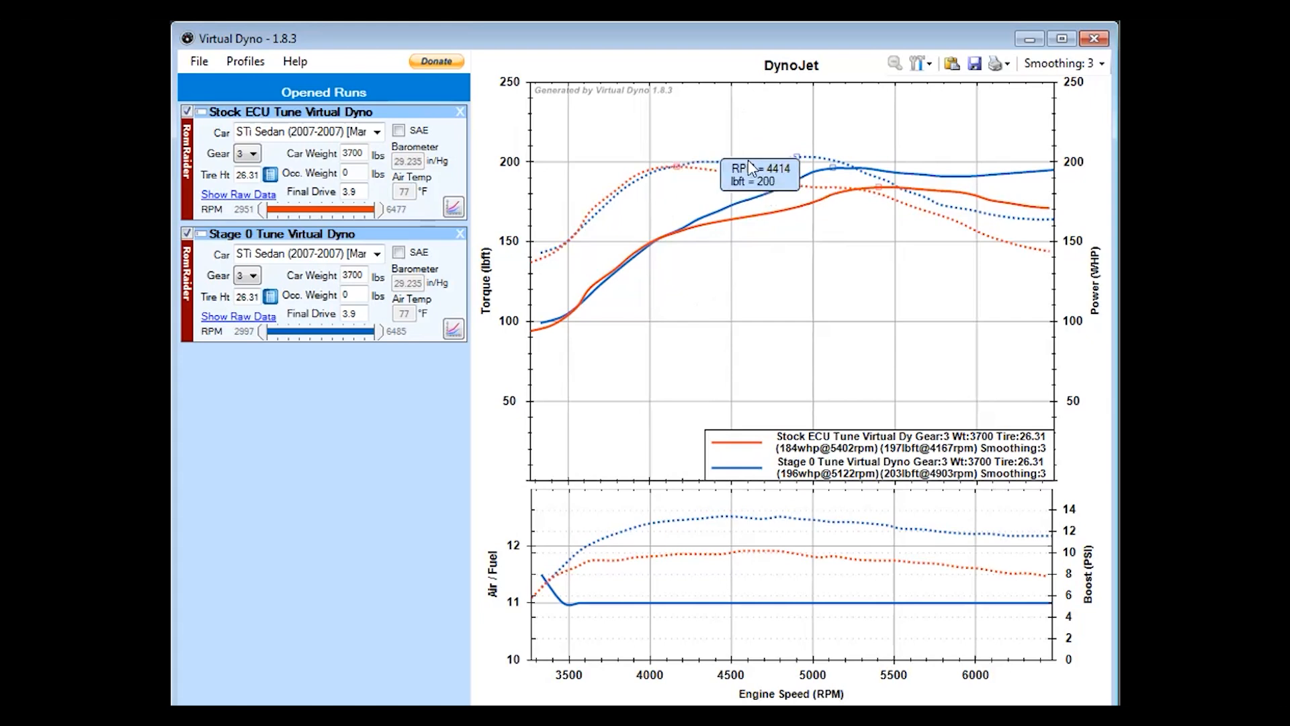
mouse_move(822, 150)
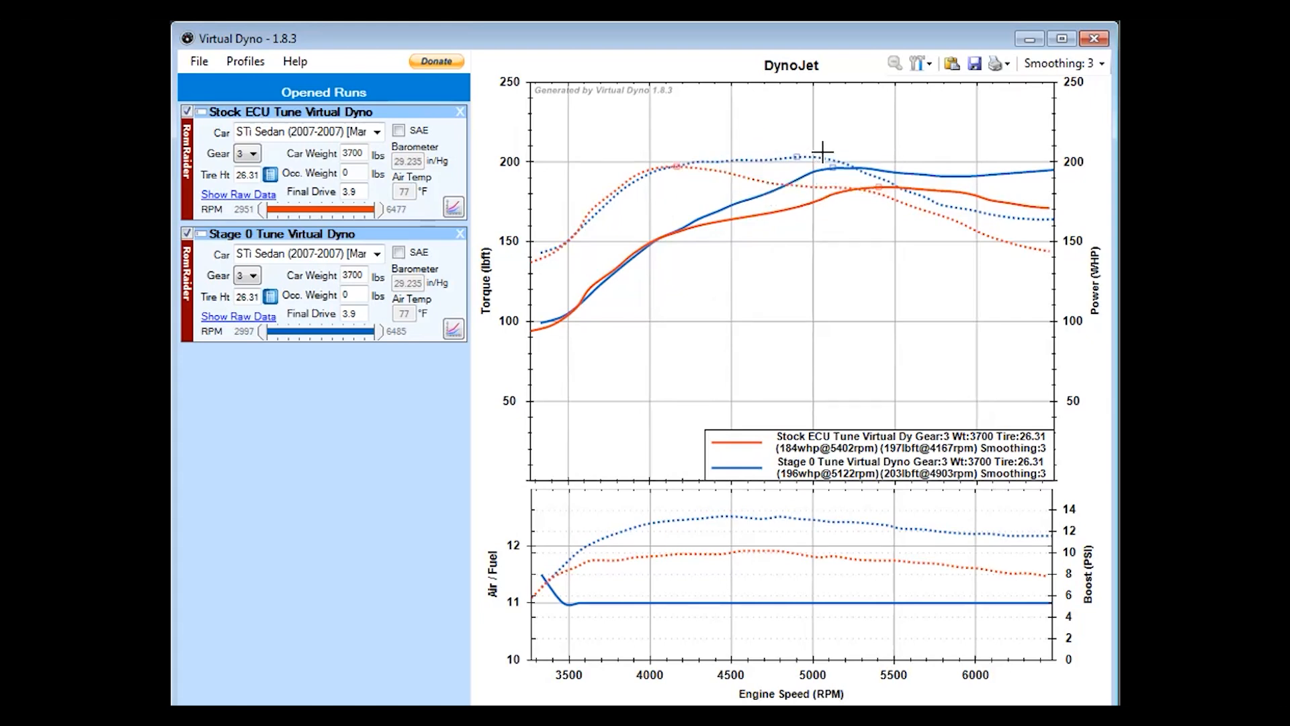
mouse_move(910, 216)
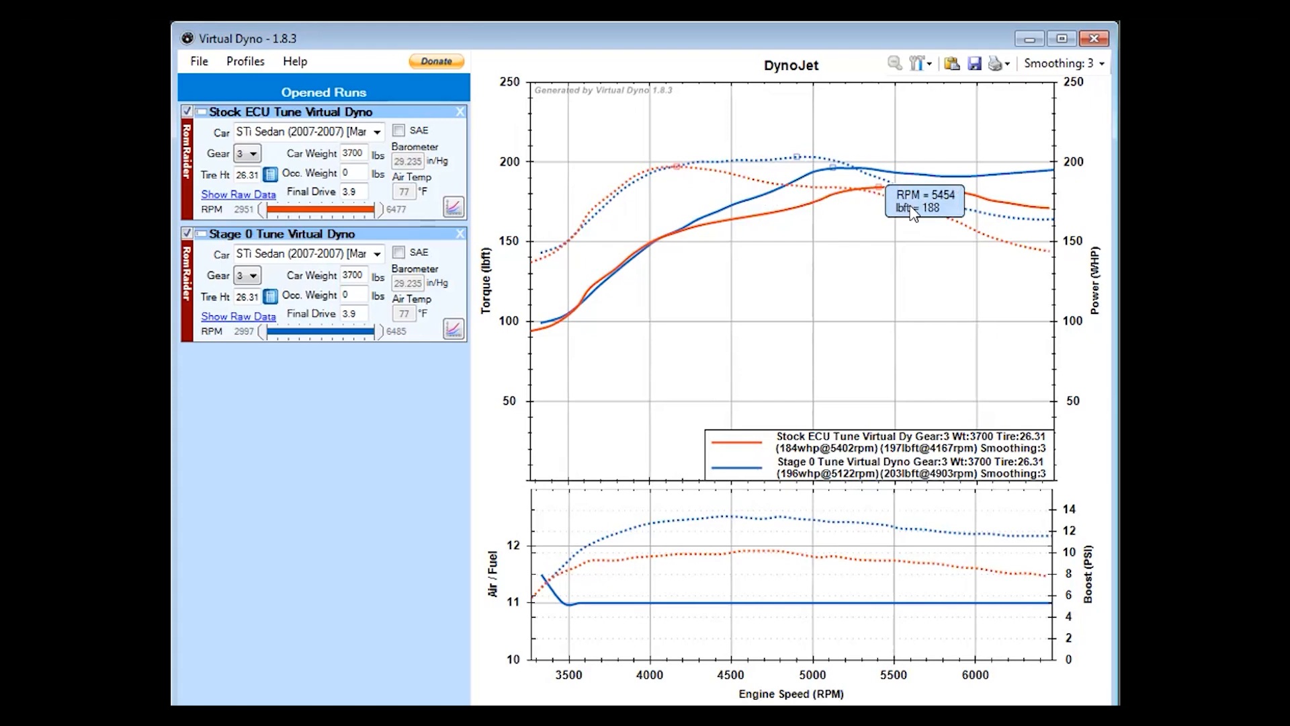
mouse_move(826, 169)
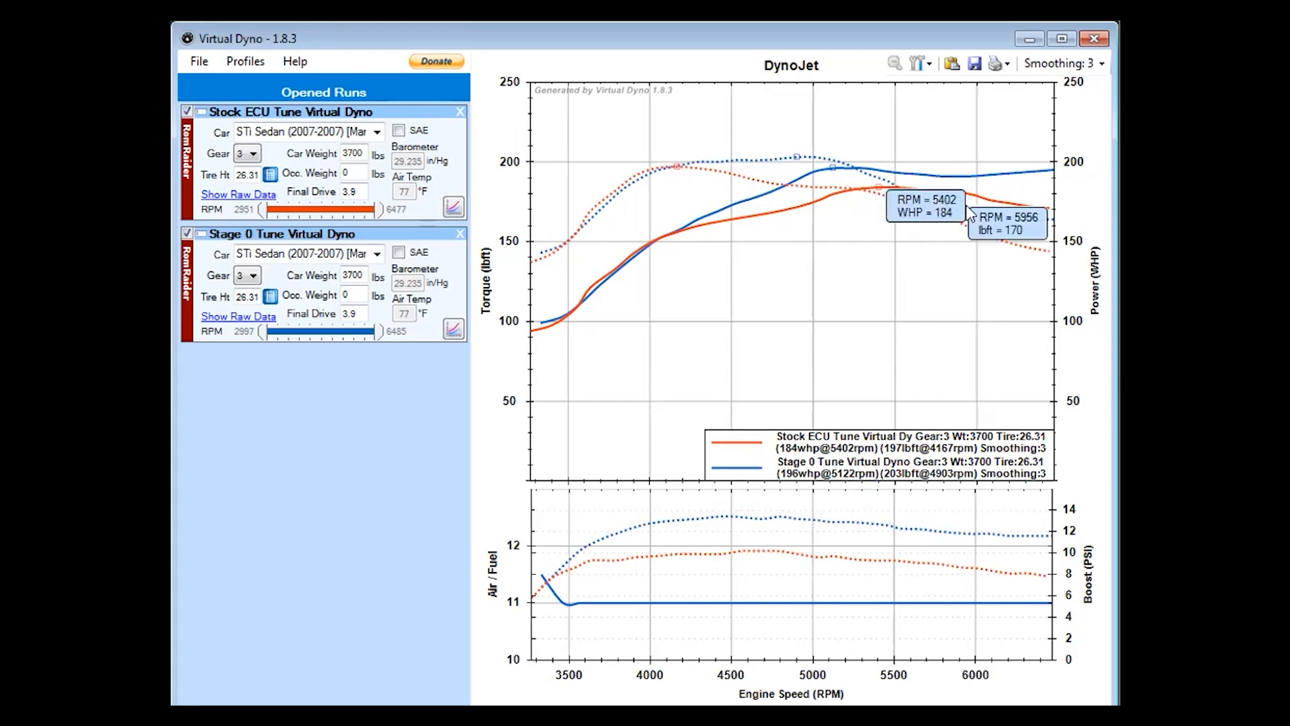
mouse_move(1064, 211)
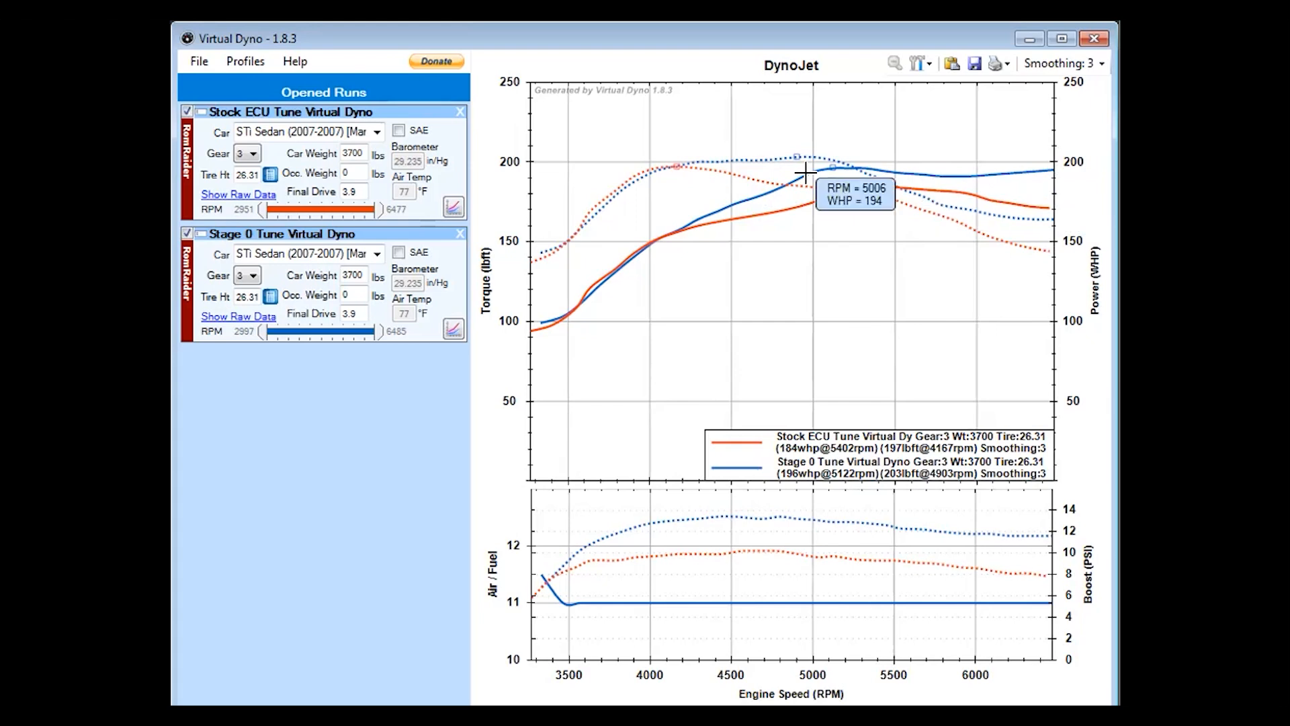
mouse_move(819, 191)
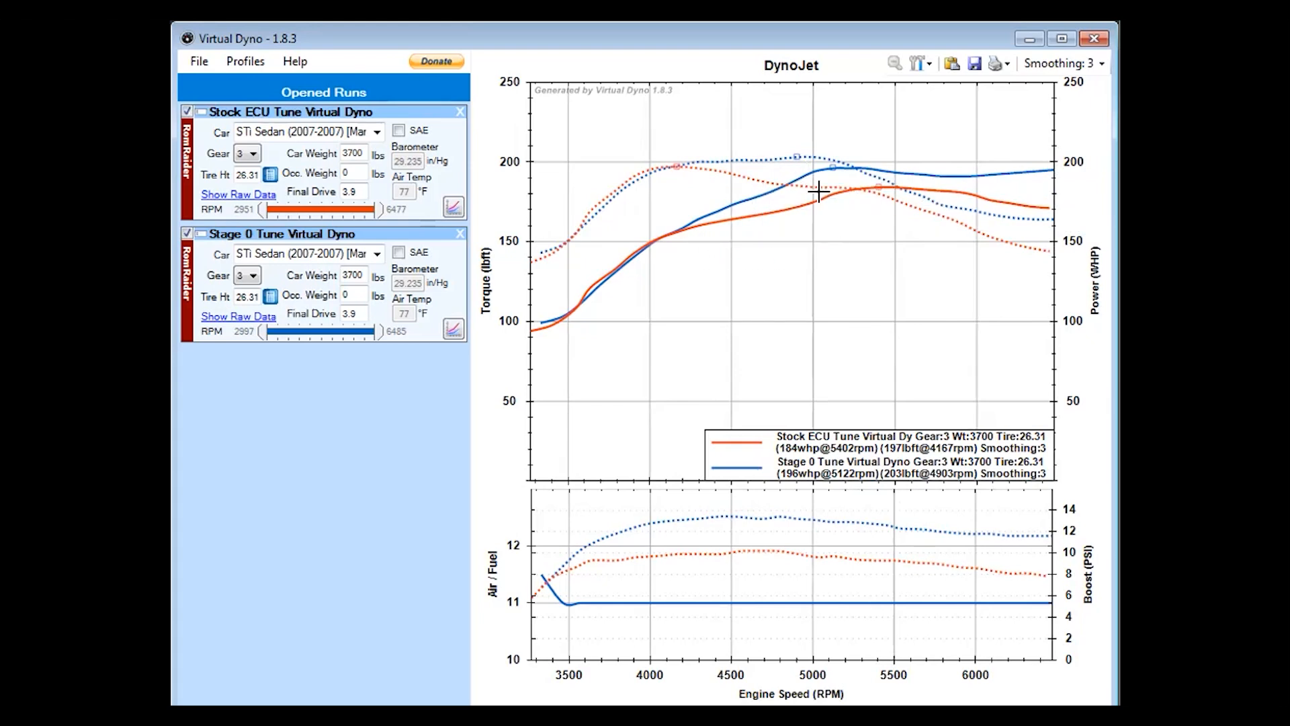
mouse_move(747, 171)
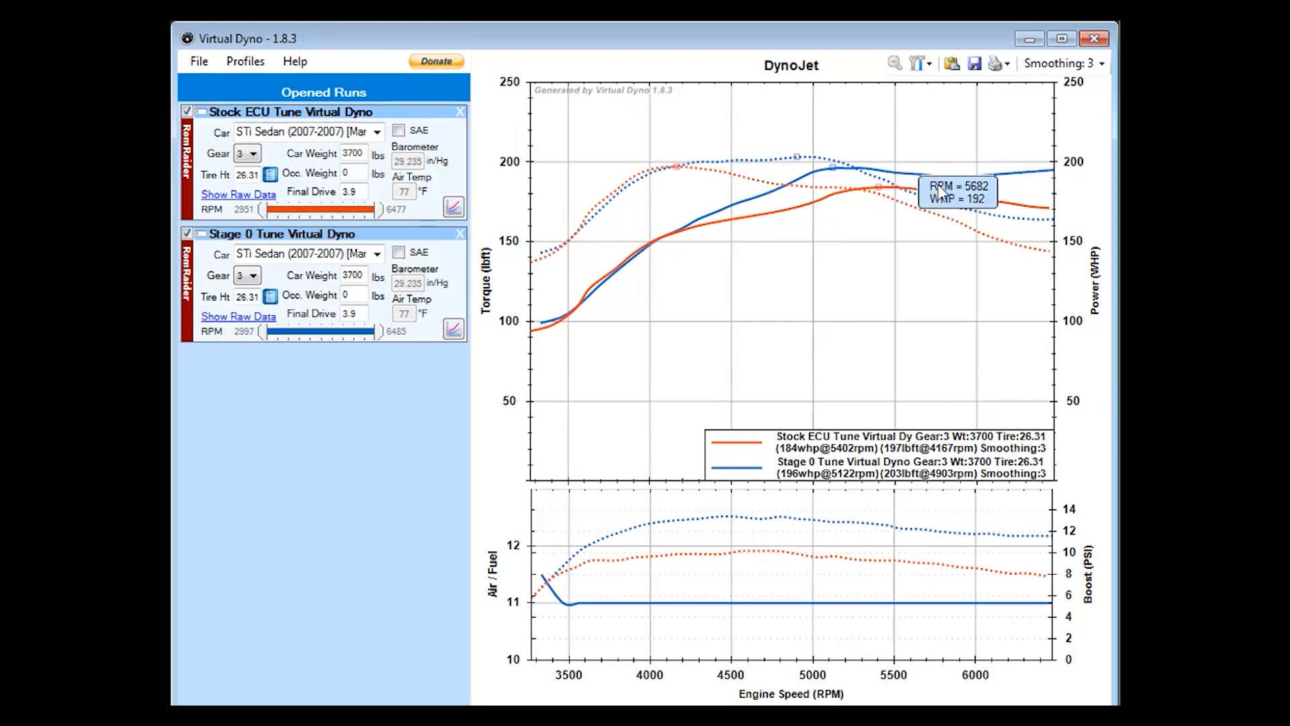
mouse_move(876, 177)
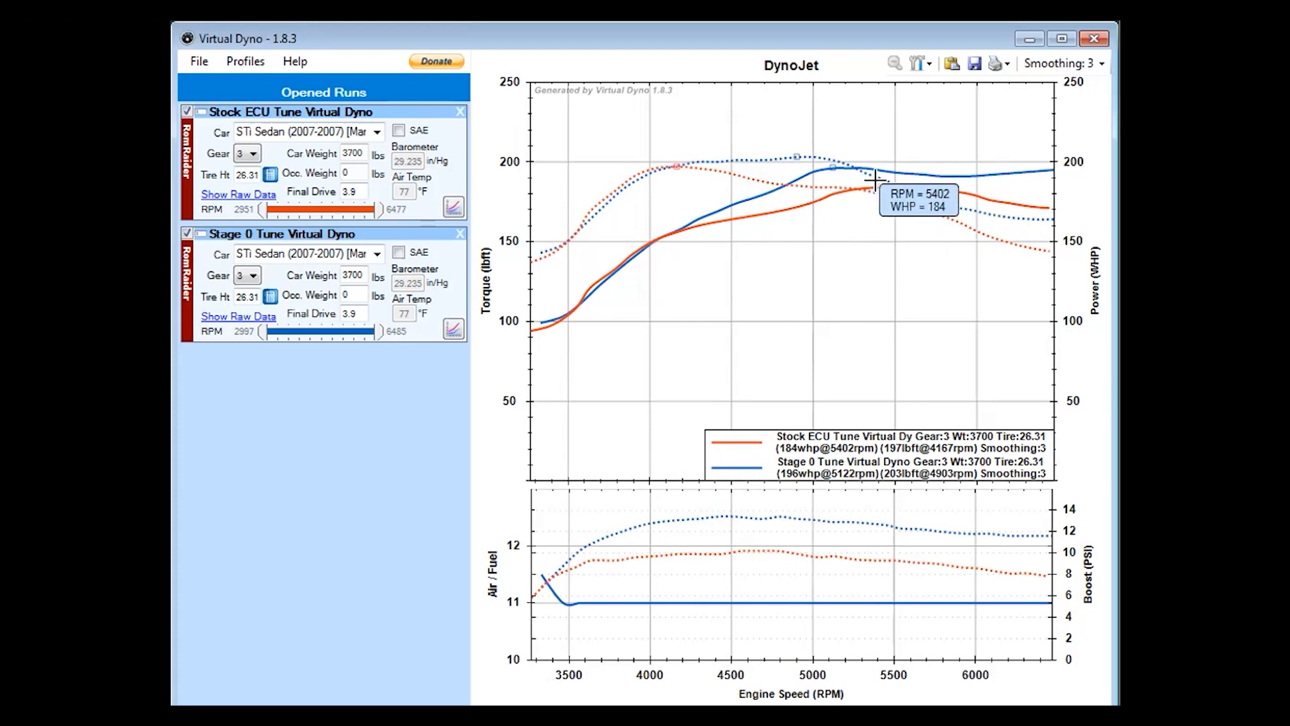
mouse_move(844, 328)
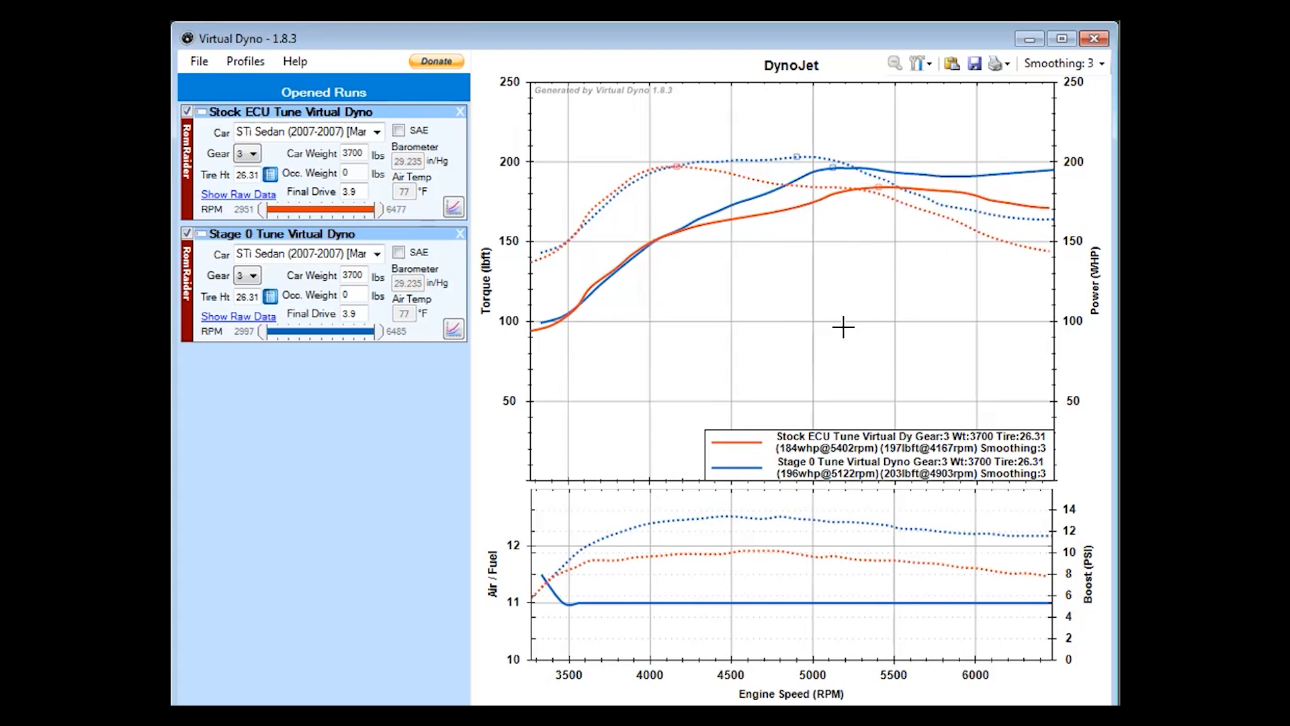